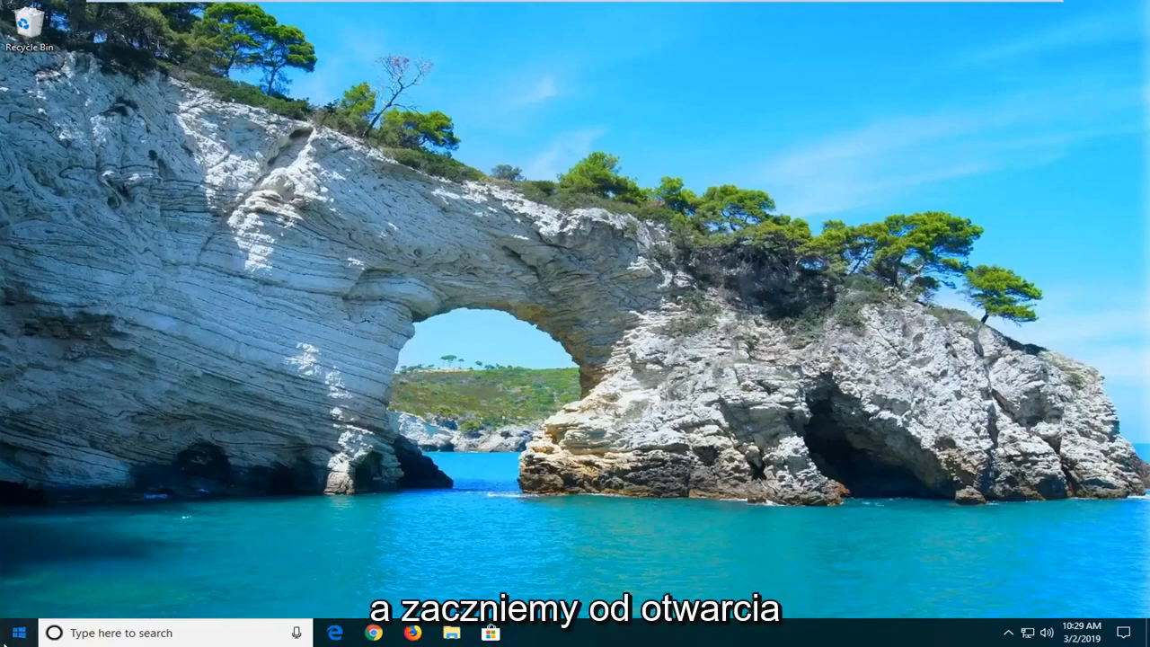
# Search the Start menu for 'troubleshoot' to reach Troubleshoot settings
pyautogui.click(13, 633)
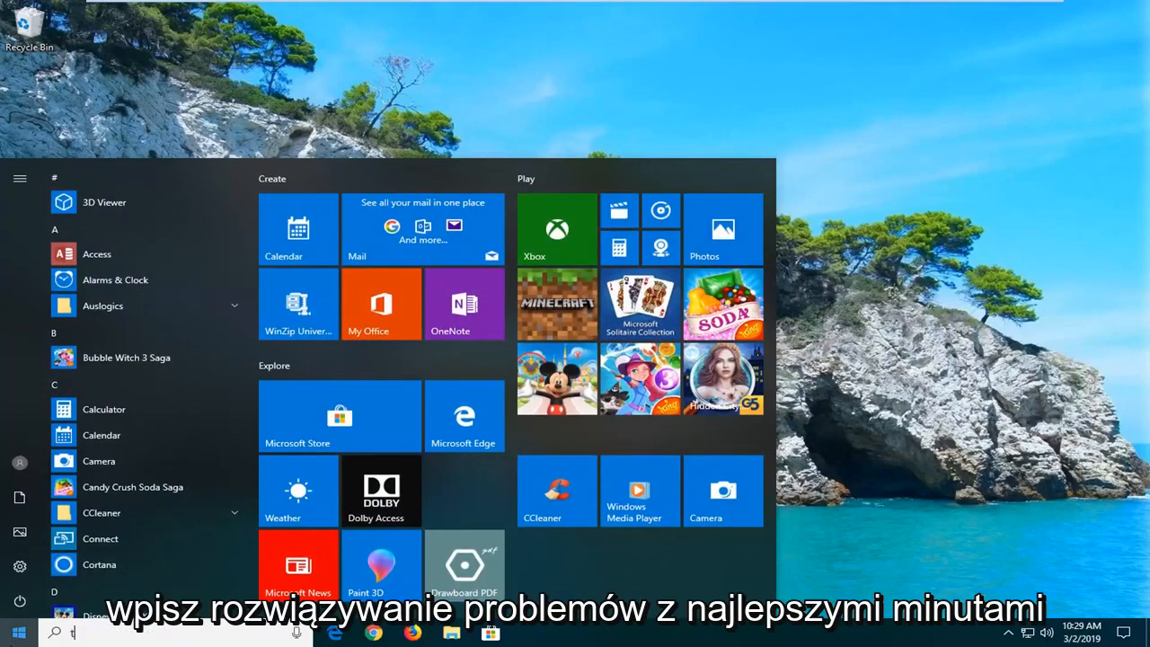
pyautogui.write('troubleshoot')
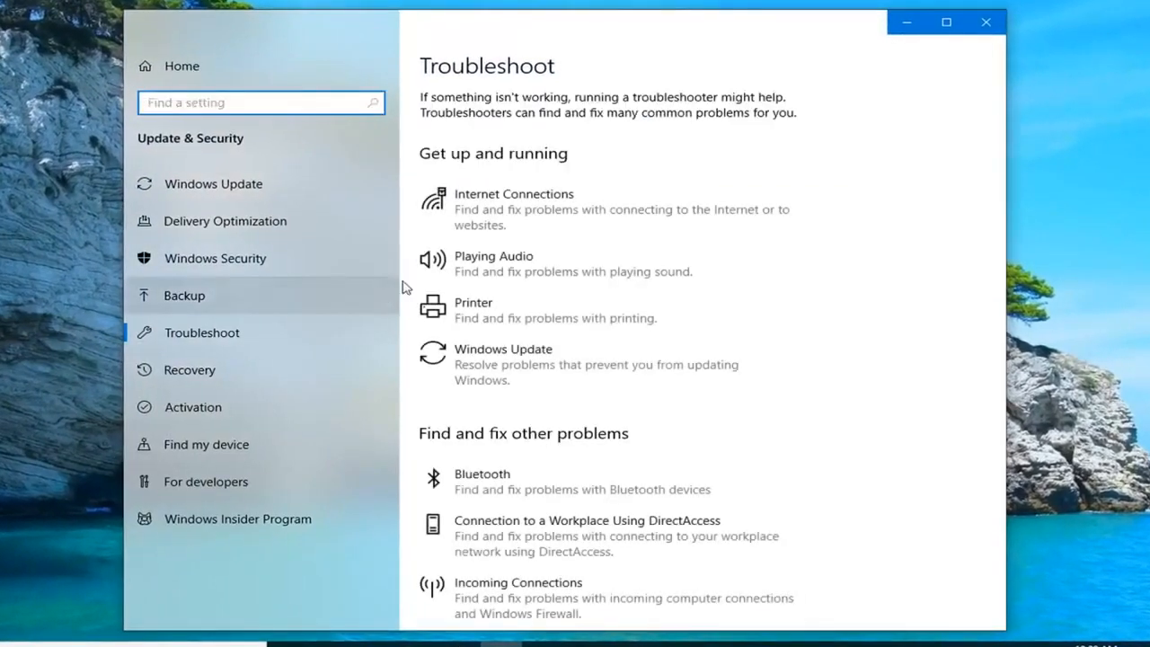
pyautogui.moveTo(713, 201)
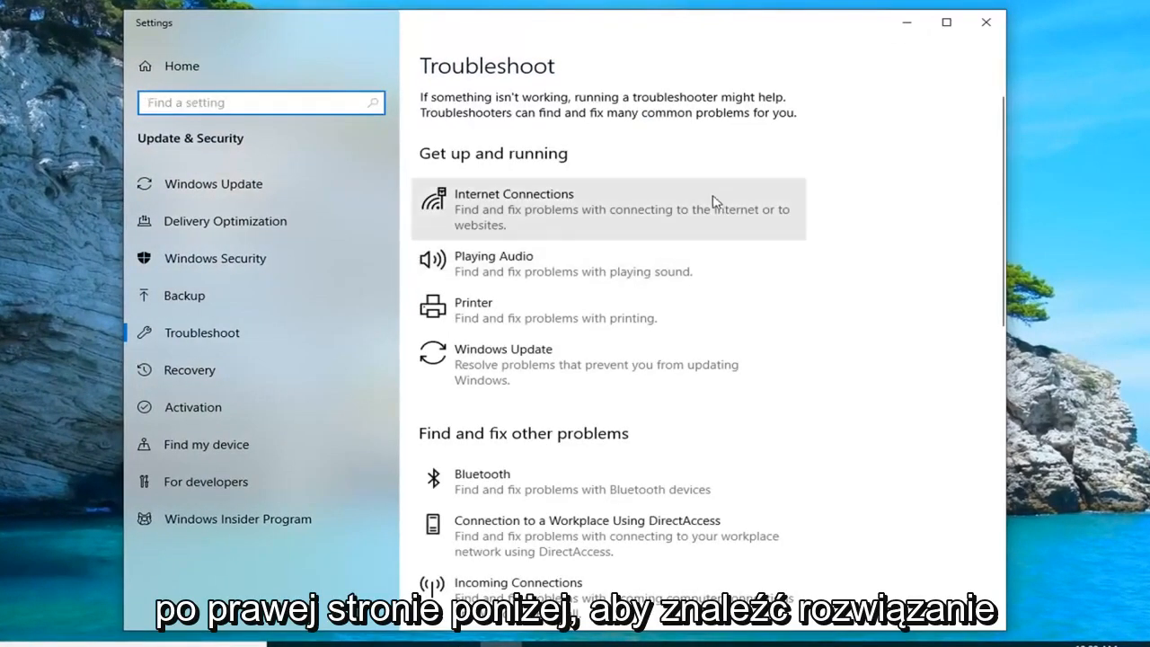
pyautogui.moveTo(558, 420)
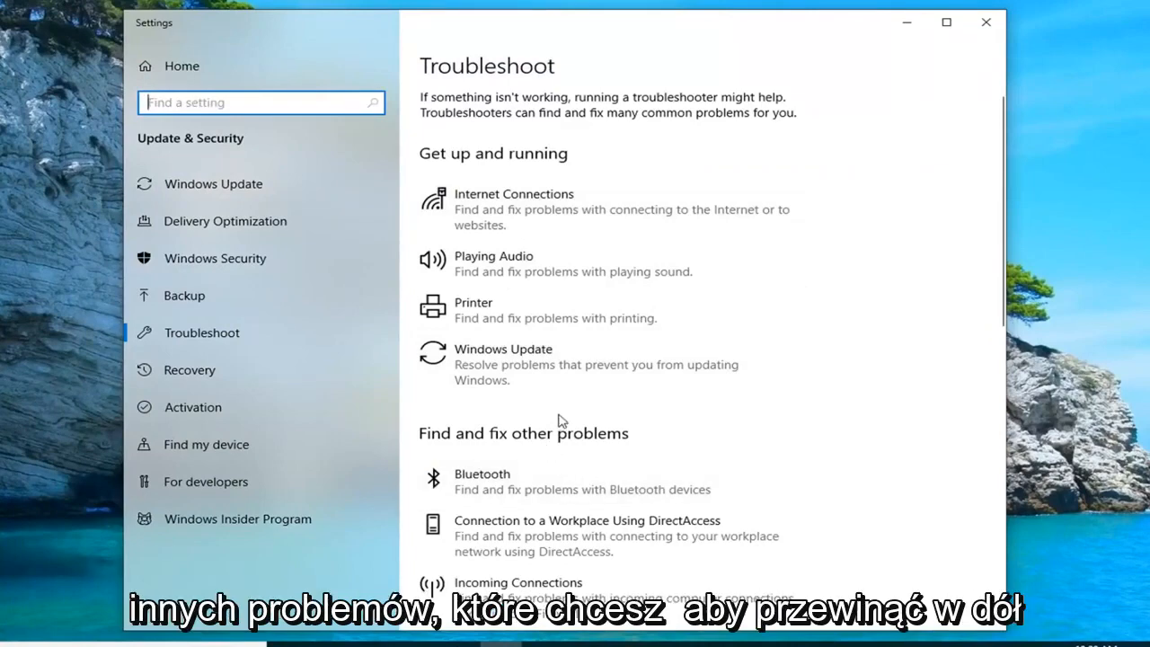
# Scroll the Troubleshoot list and expand the Power troubleshooter entry
pyautogui.scroll(-3)
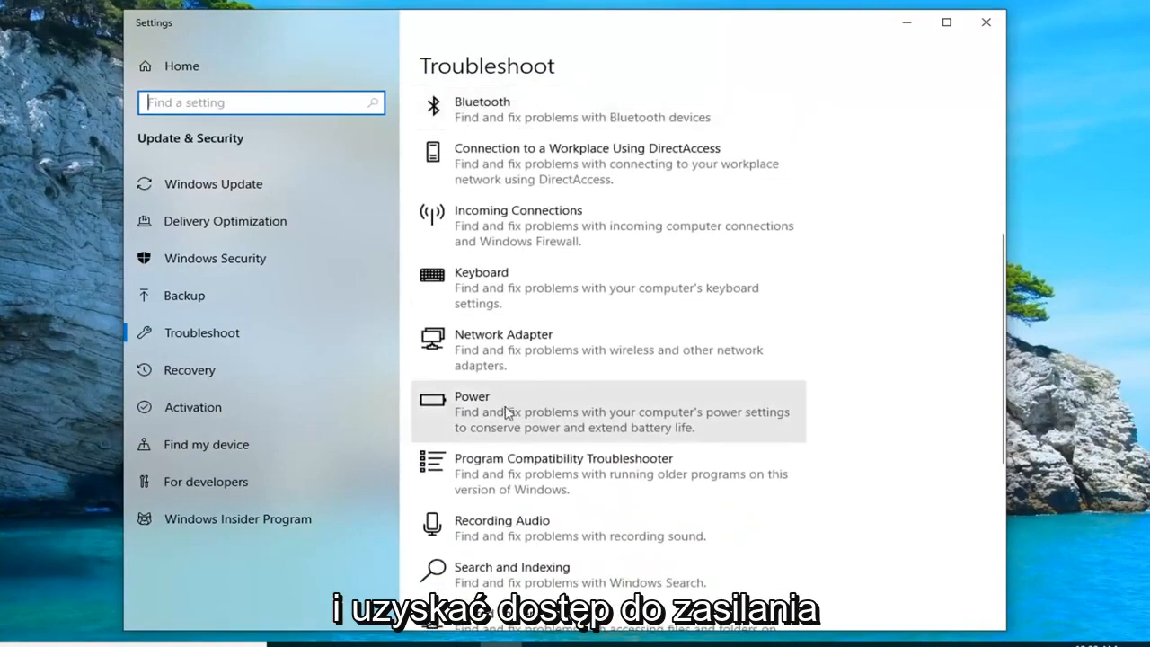
pyautogui.click(611, 412)
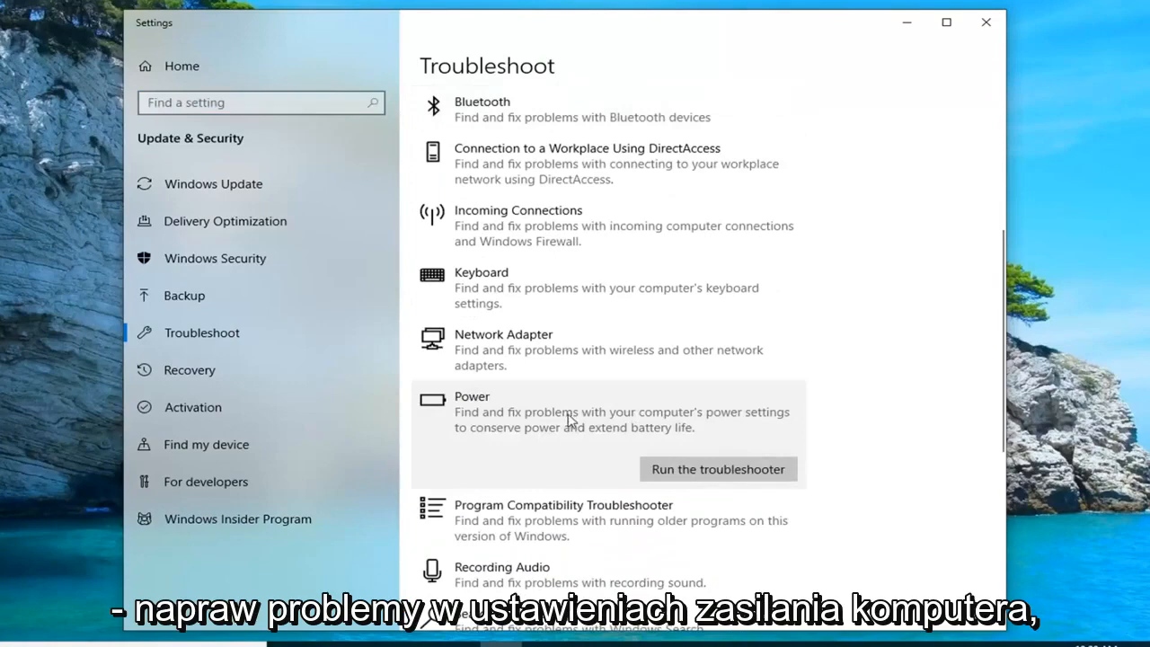
pyautogui.moveTo(564, 441)
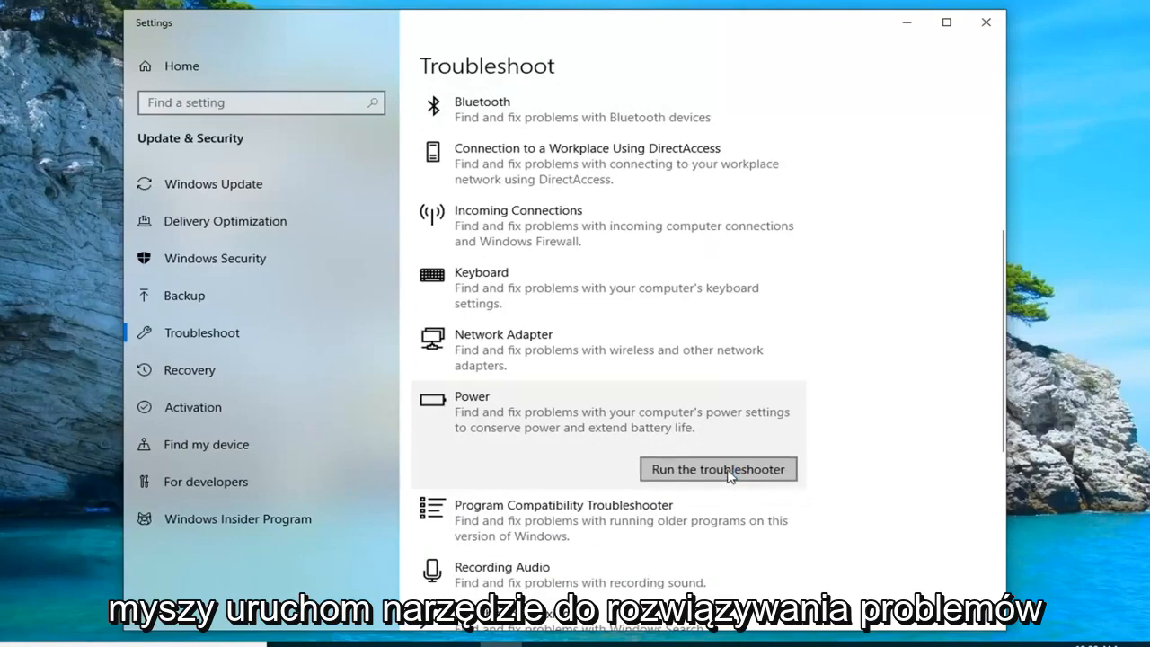
# Run the Power troubleshooter and skip the High Performance power plan fix
pyautogui.click(716, 469)
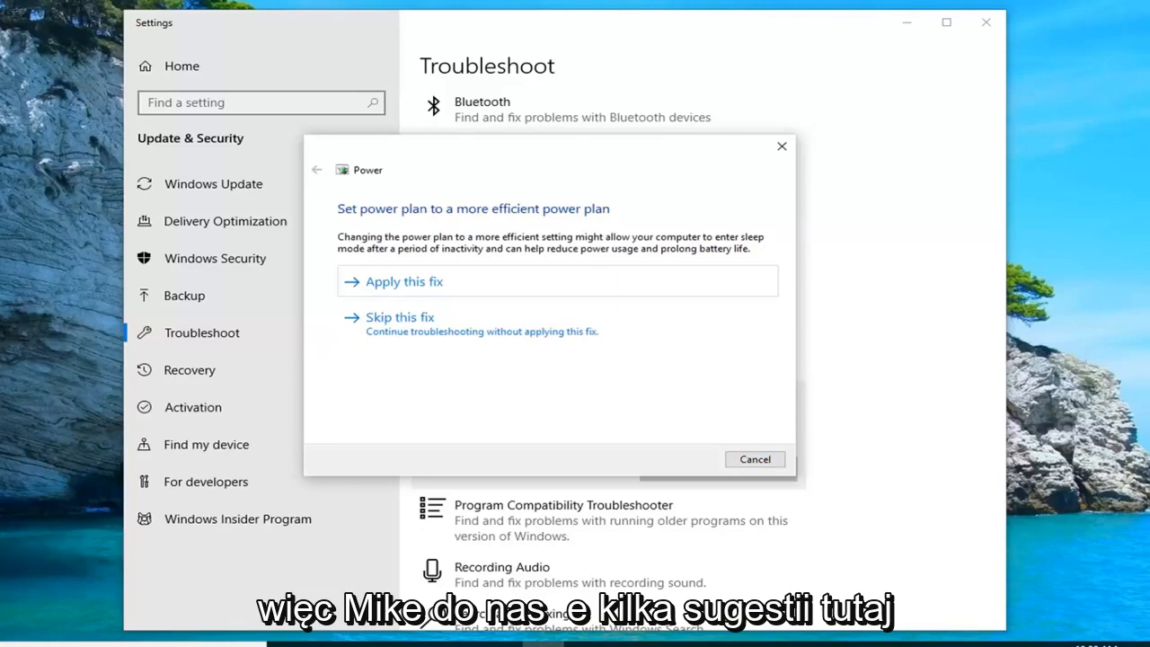
pyautogui.moveTo(443, 330)
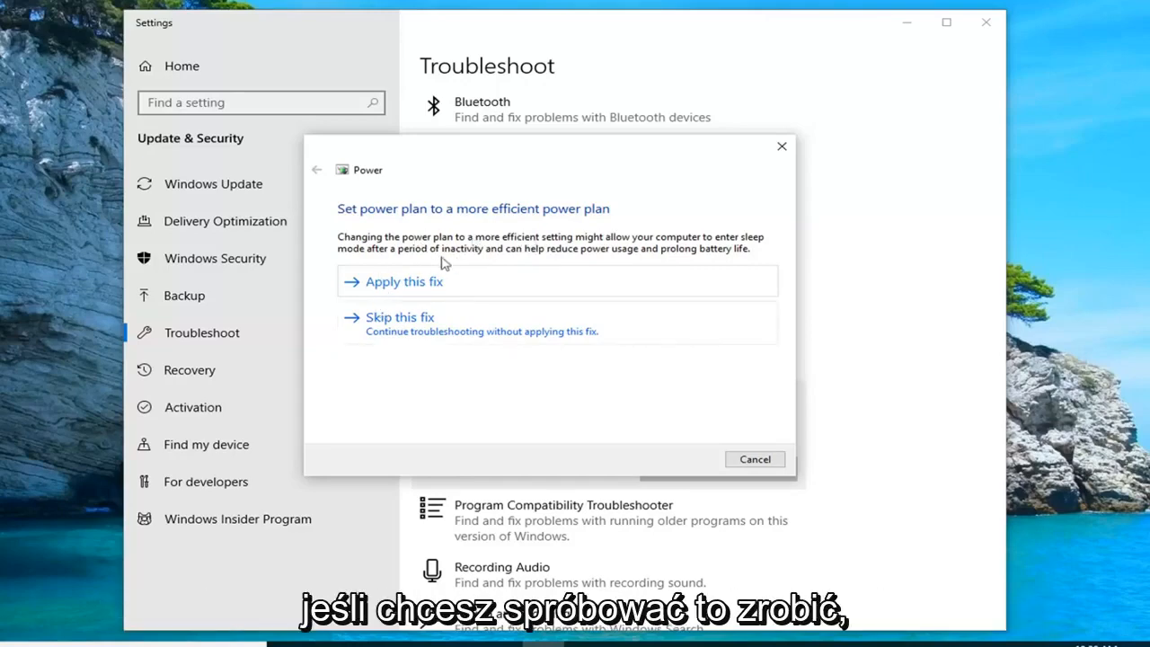
pyautogui.moveTo(402, 339)
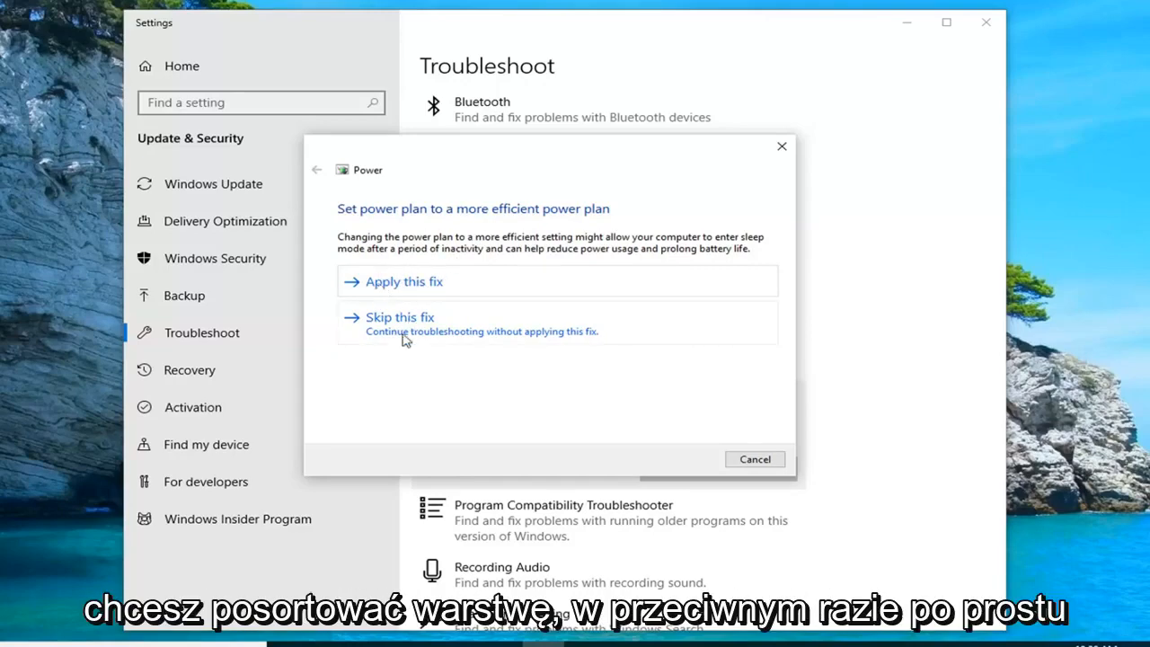
pyautogui.click(400, 316)
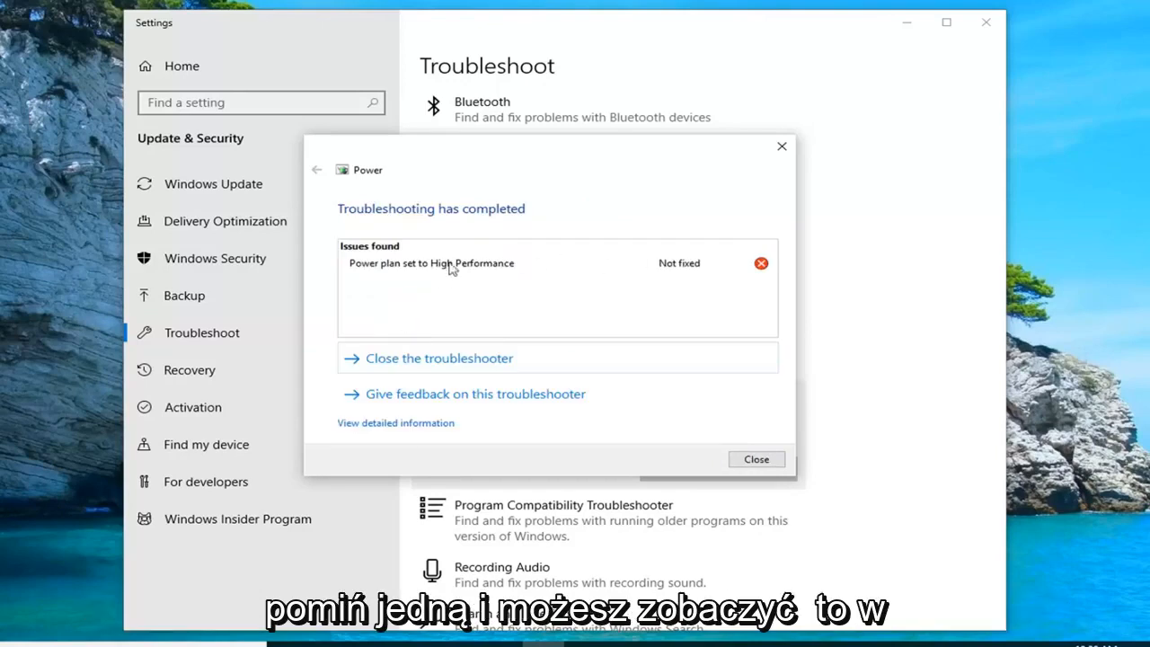
pyautogui.moveTo(508, 269)
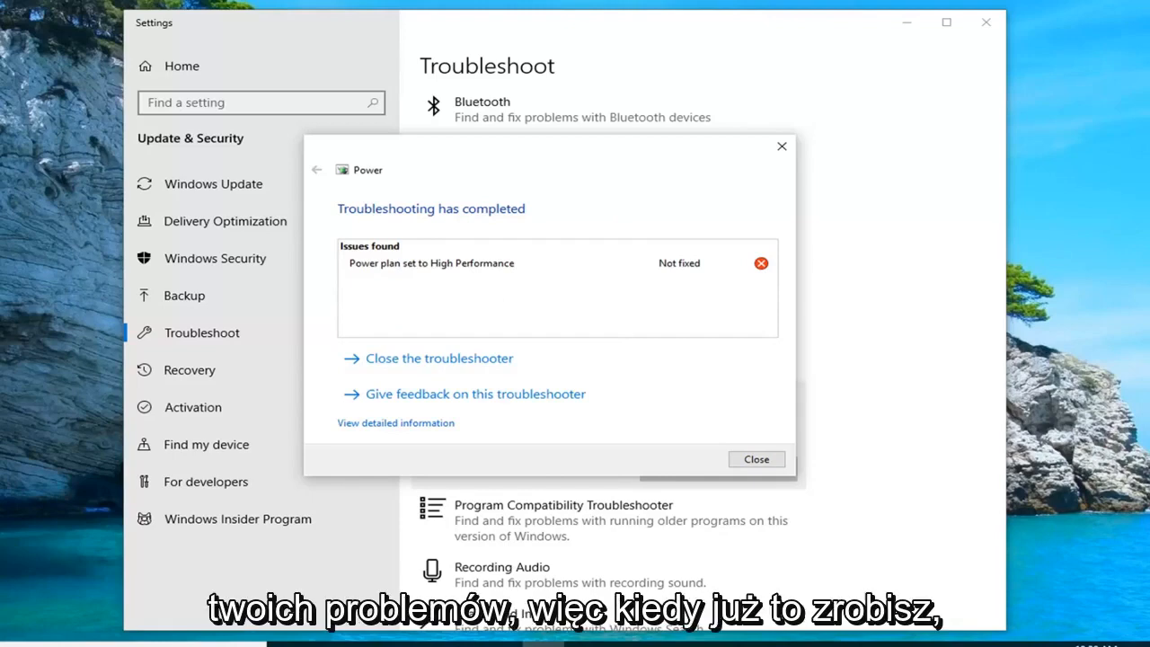
pyautogui.moveTo(765, 147)
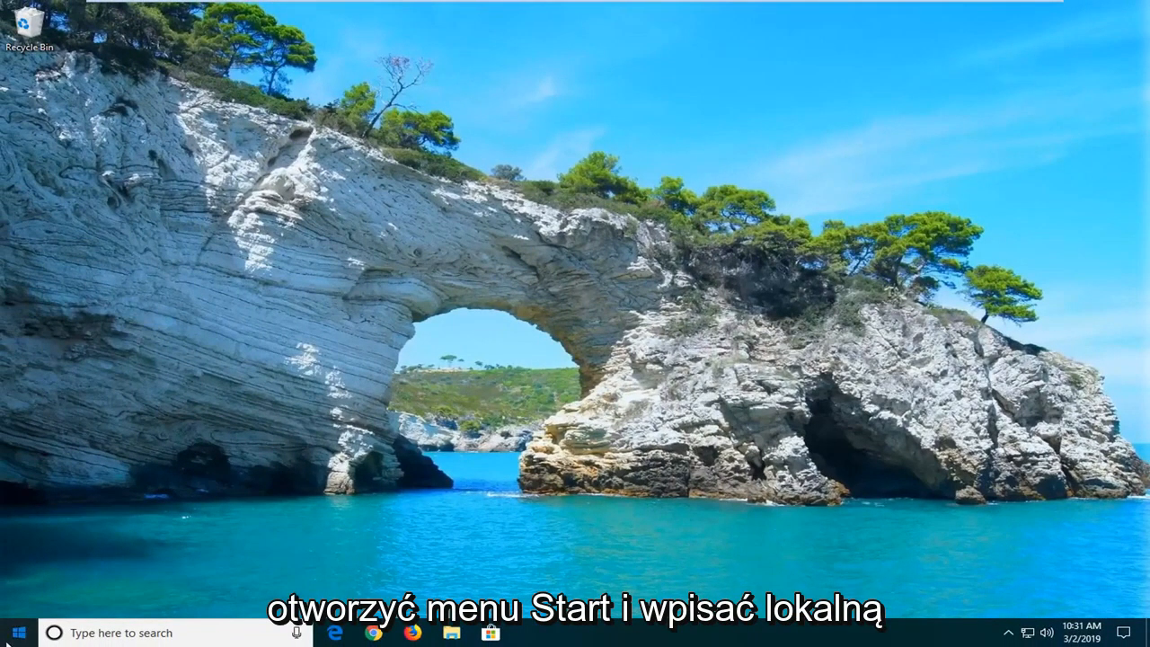
# Search Start for 'local security policy' and launch the Local Security Policy result
pyautogui.click(15, 633)
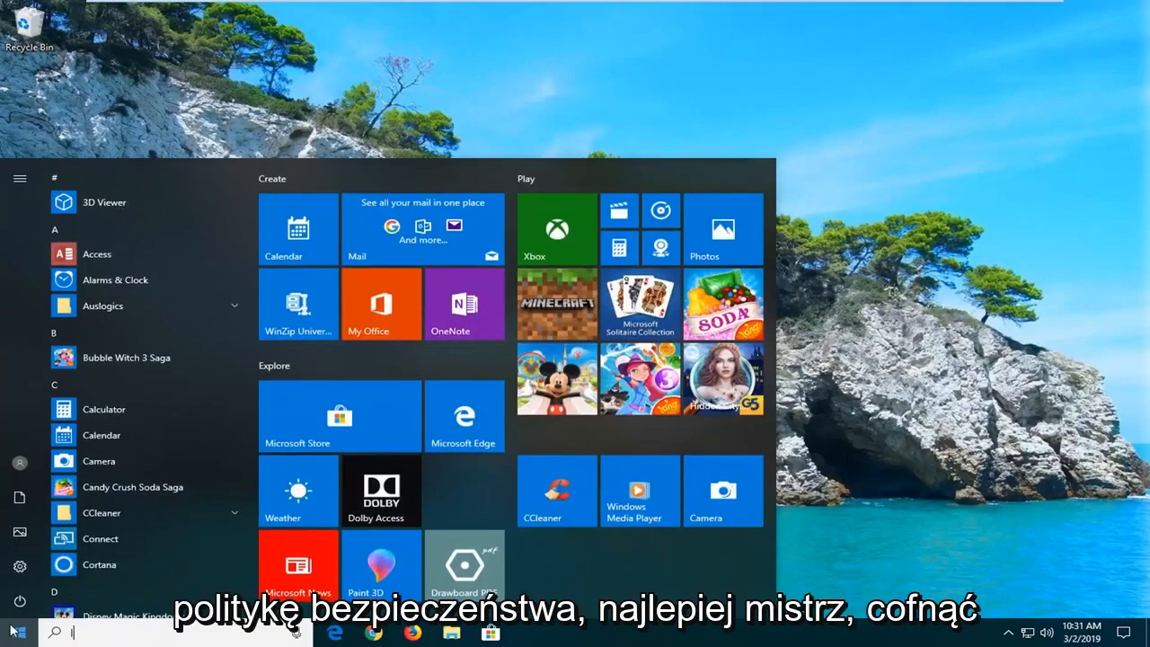
pyautogui.write('local secyurt')
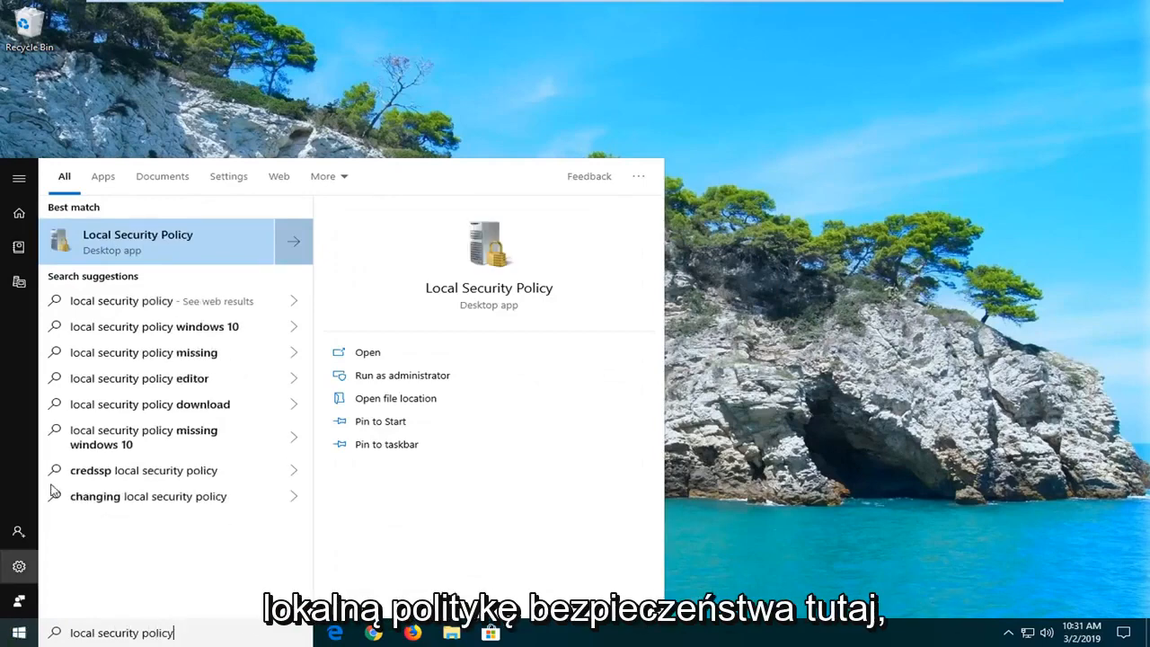
pyautogui.rightClick(137, 241)
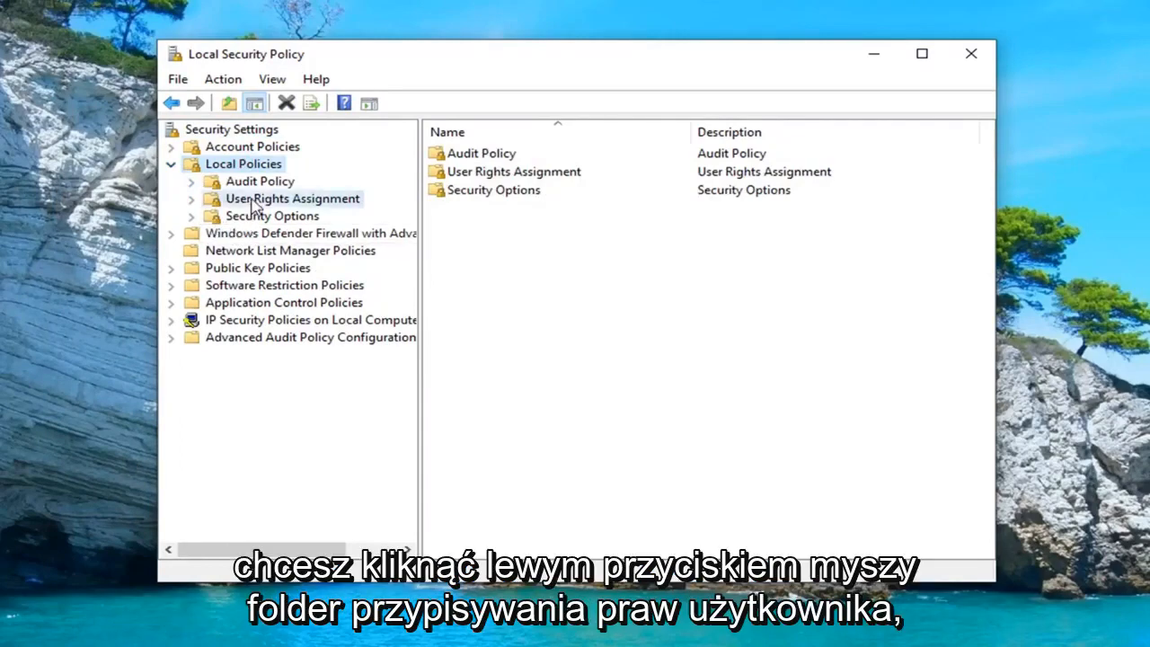
# Show User Rights Assignment and scroll through its policy list
pyautogui.click(292, 198)
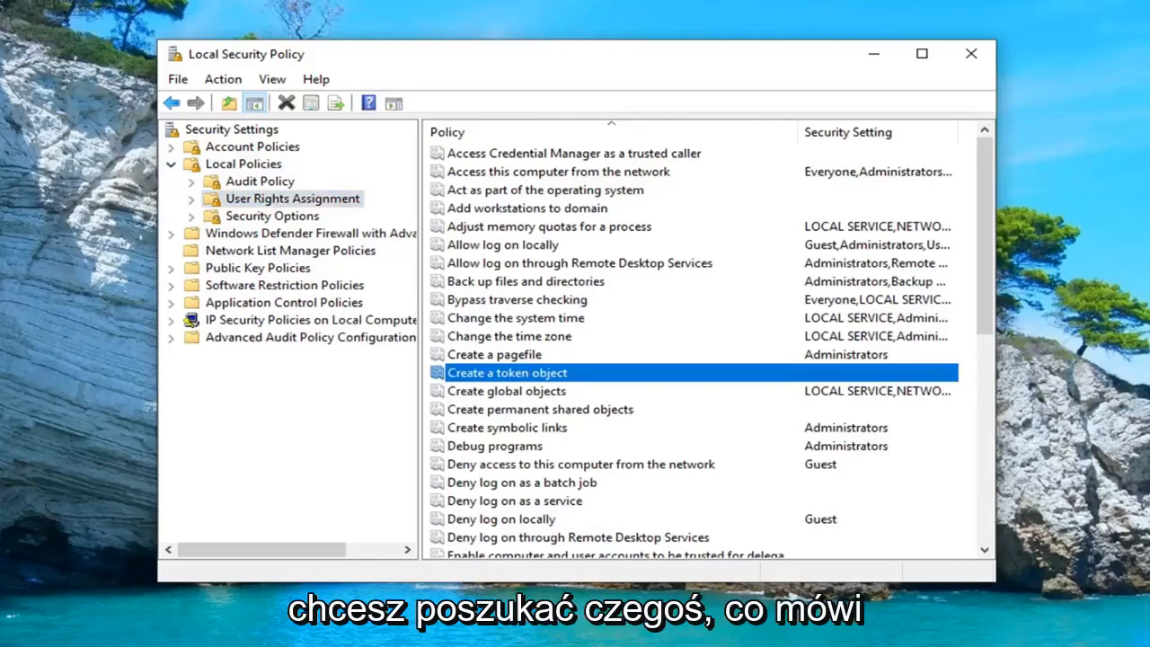
pyautogui.moveTo(1069, 379)
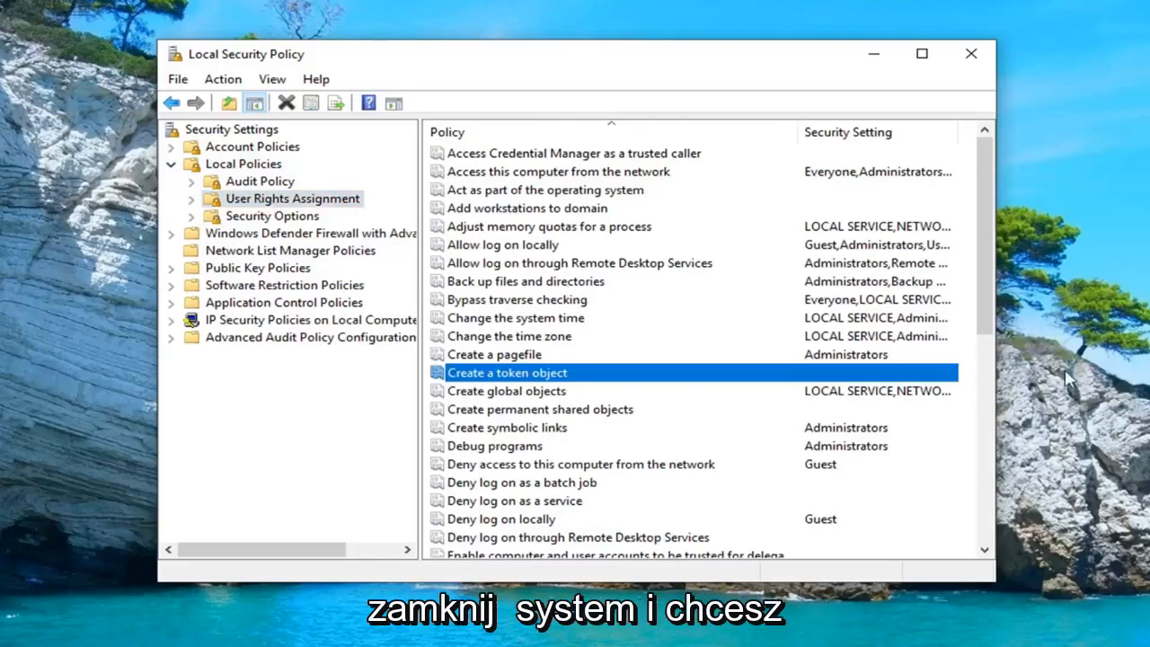
pyautogui.scroll(-3)
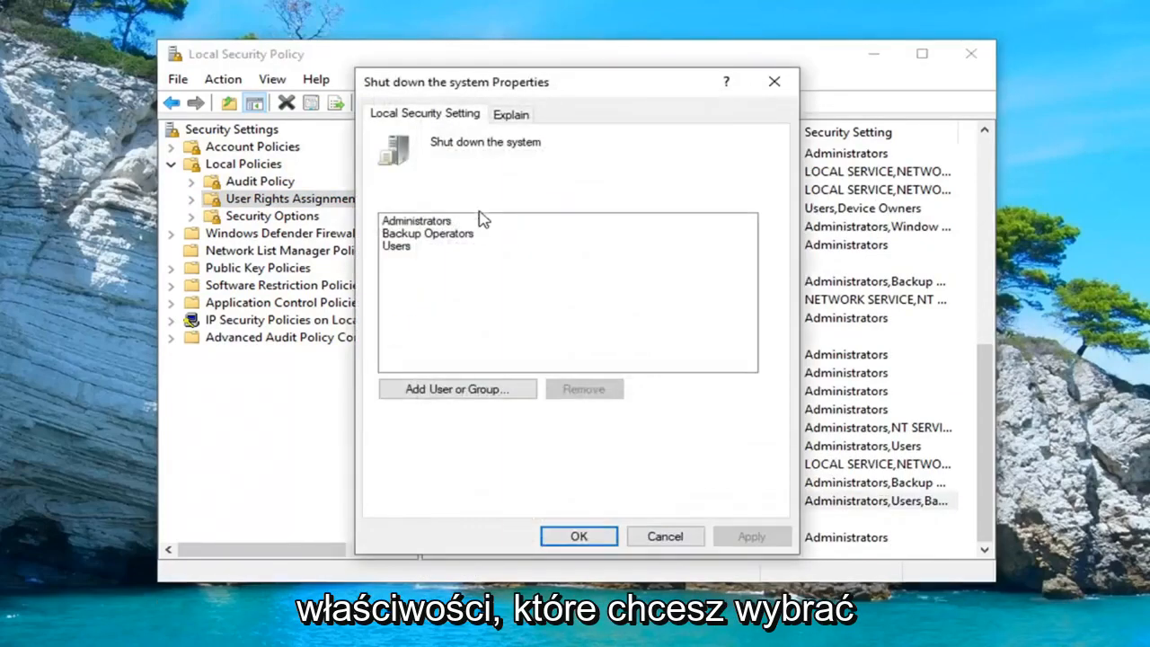
# Select Backup Operators in Shut down the system Properties and choose Add User or Group
pyautogui.click(428, 234)
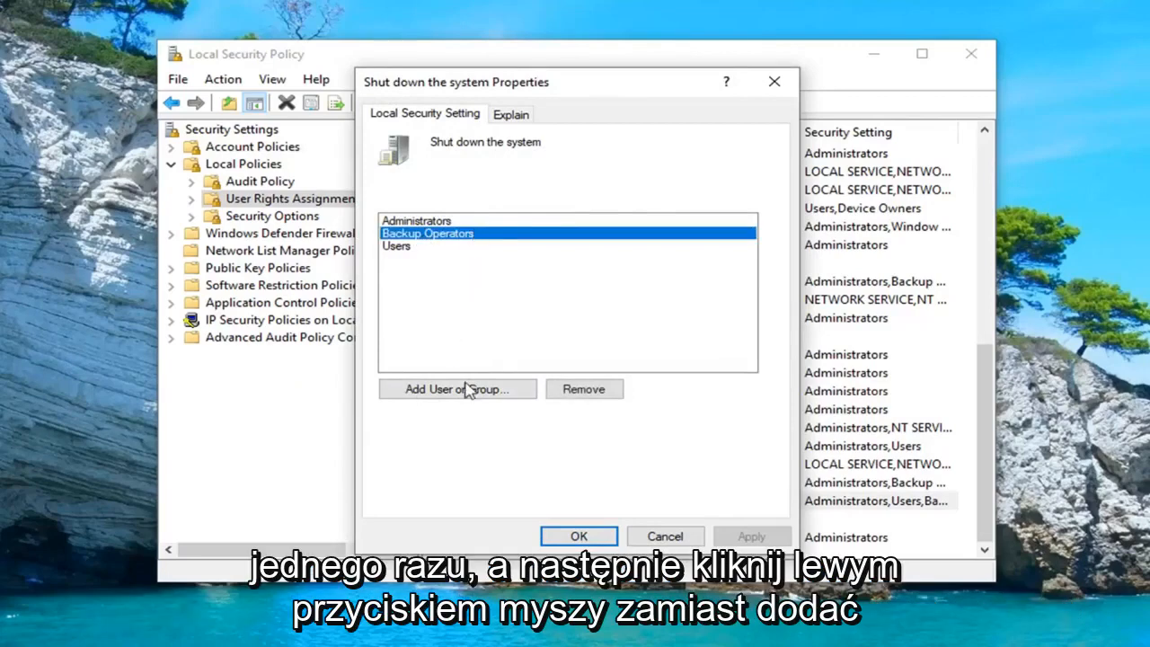
pyautogui.moveTo(458, 389)
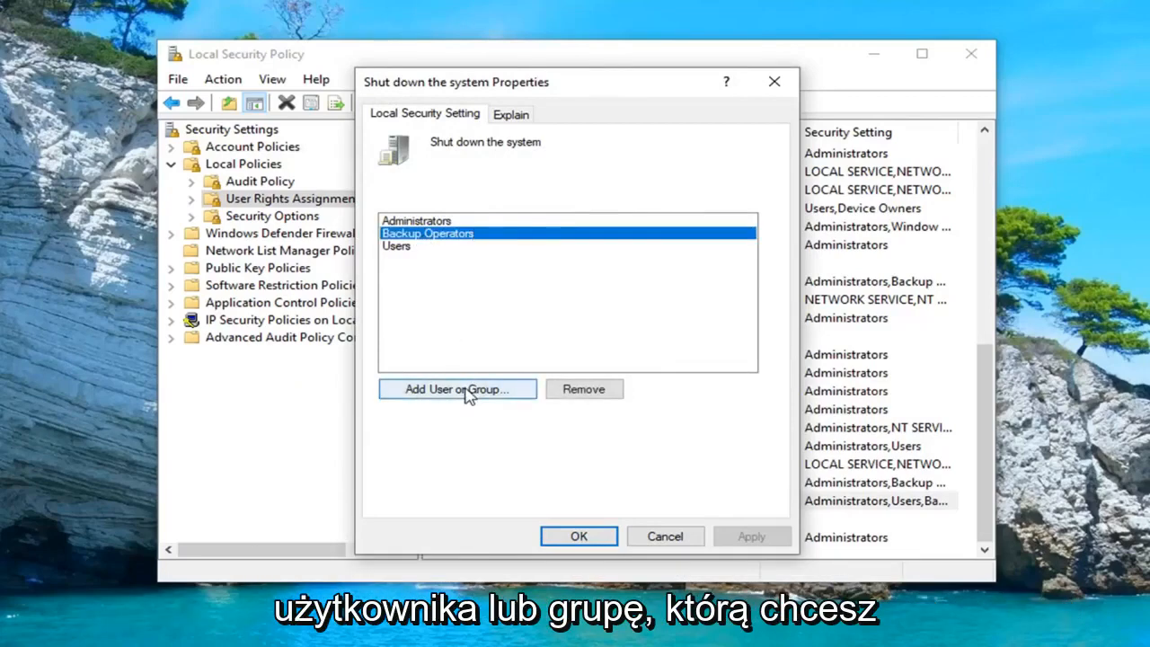
pyautogui.click(457, 388)
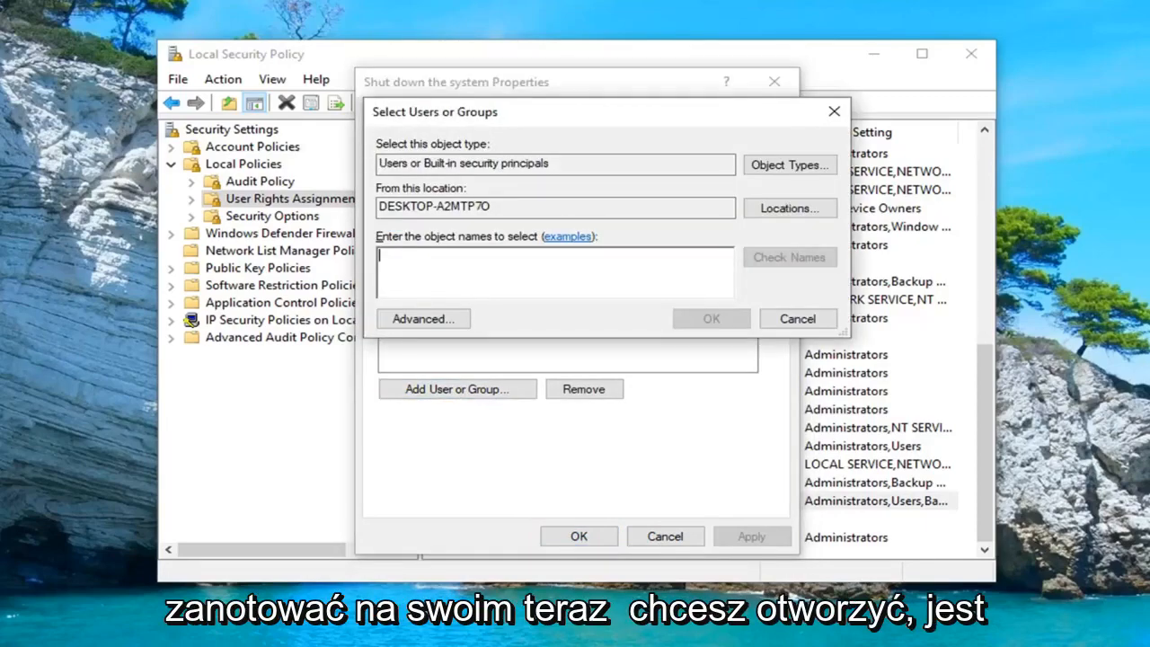
# Search Start for 'control panel' and open Control Panel
pyautogui.click(14, 638)
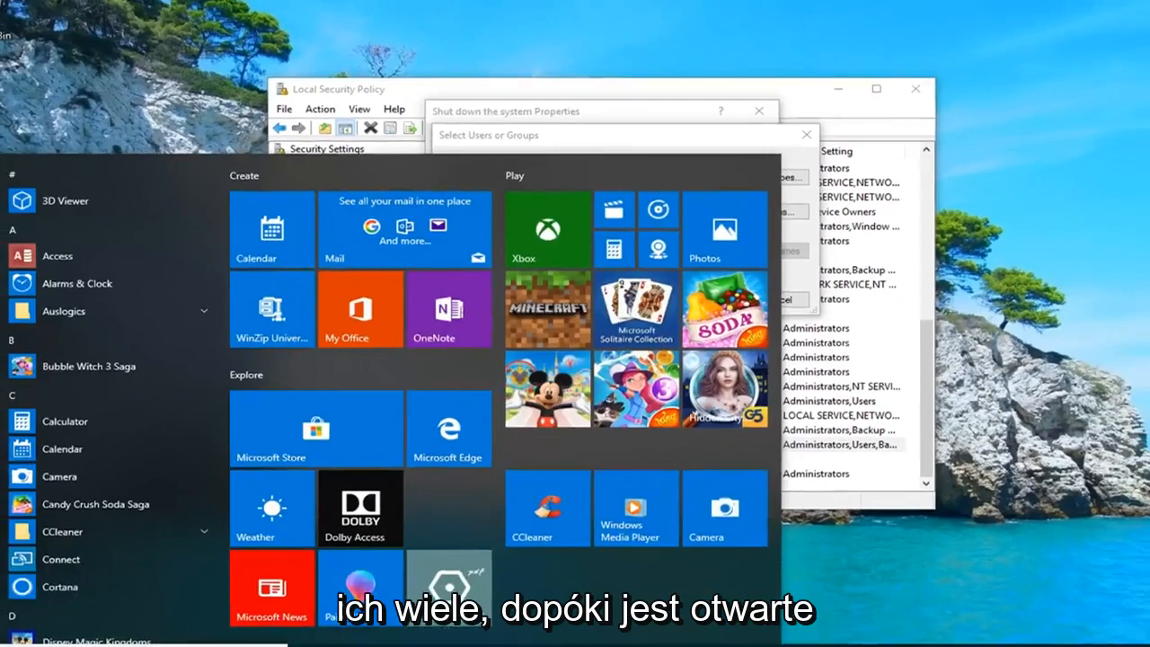
pyautogui.click(18, 632)
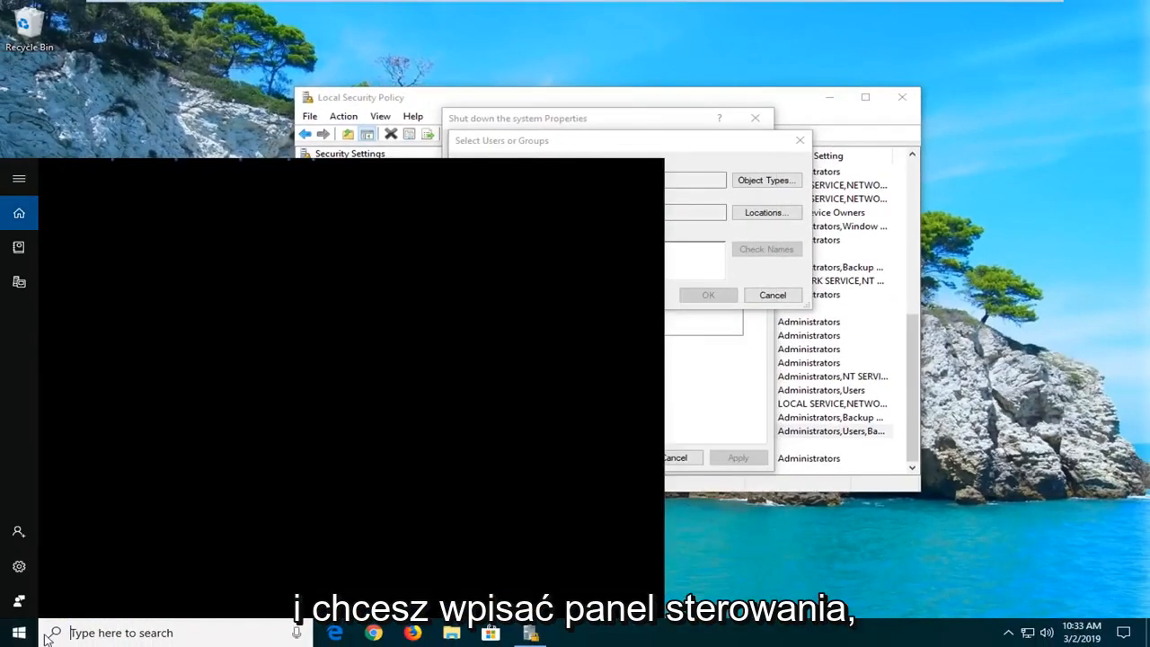
pyautogui.moveTo(126, 633)
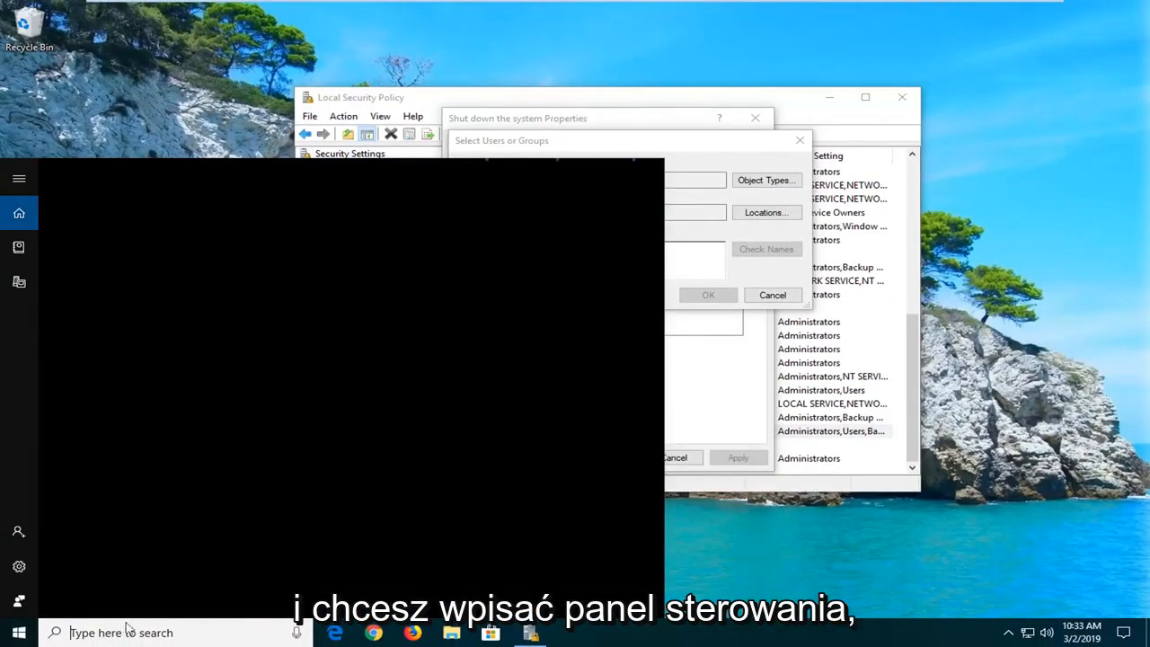
pyautogui.write('control panel')
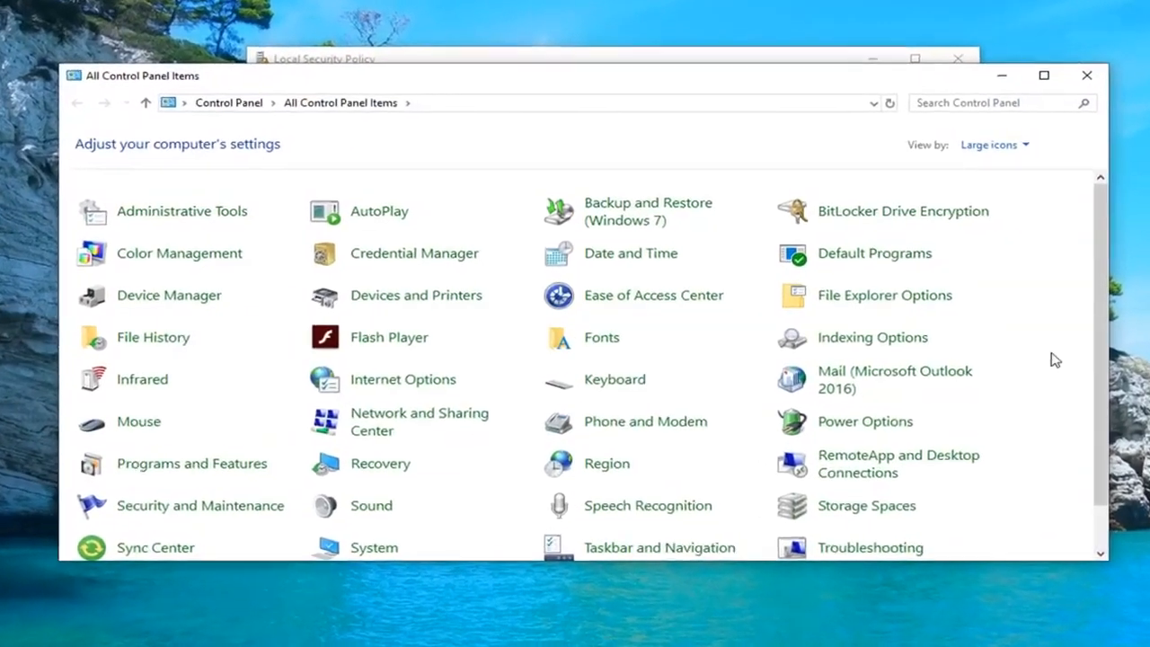
# Scroll All Control Panel Items and open User Accounts
pyautogui.scroll(-3)
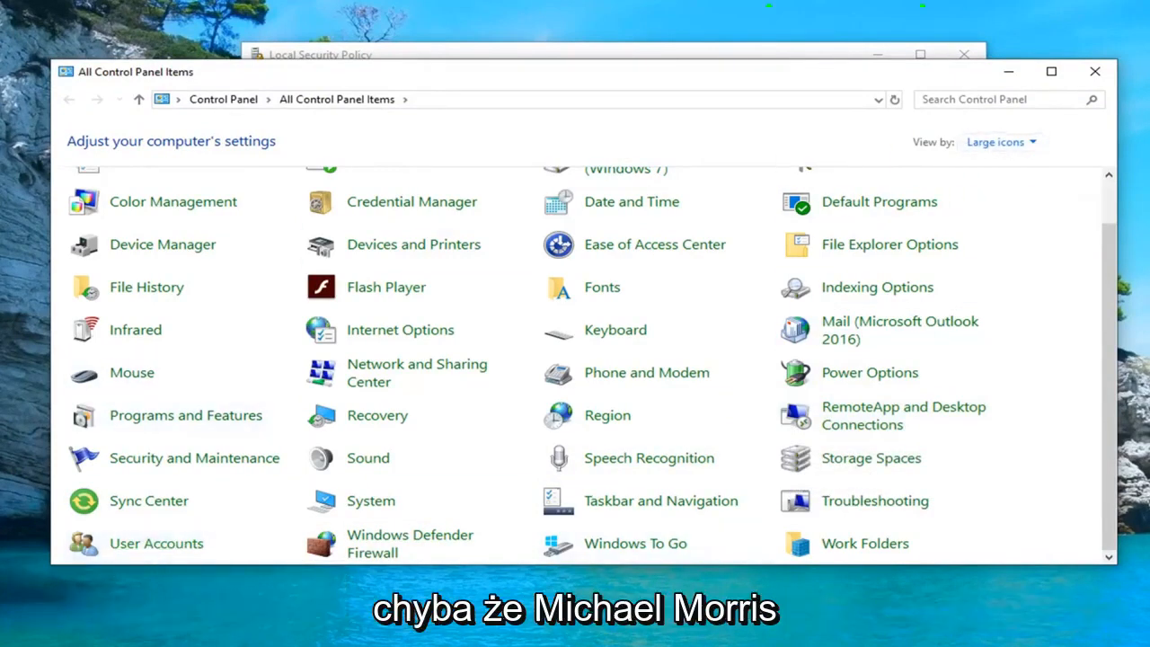
pyautogui.click(156, 542)
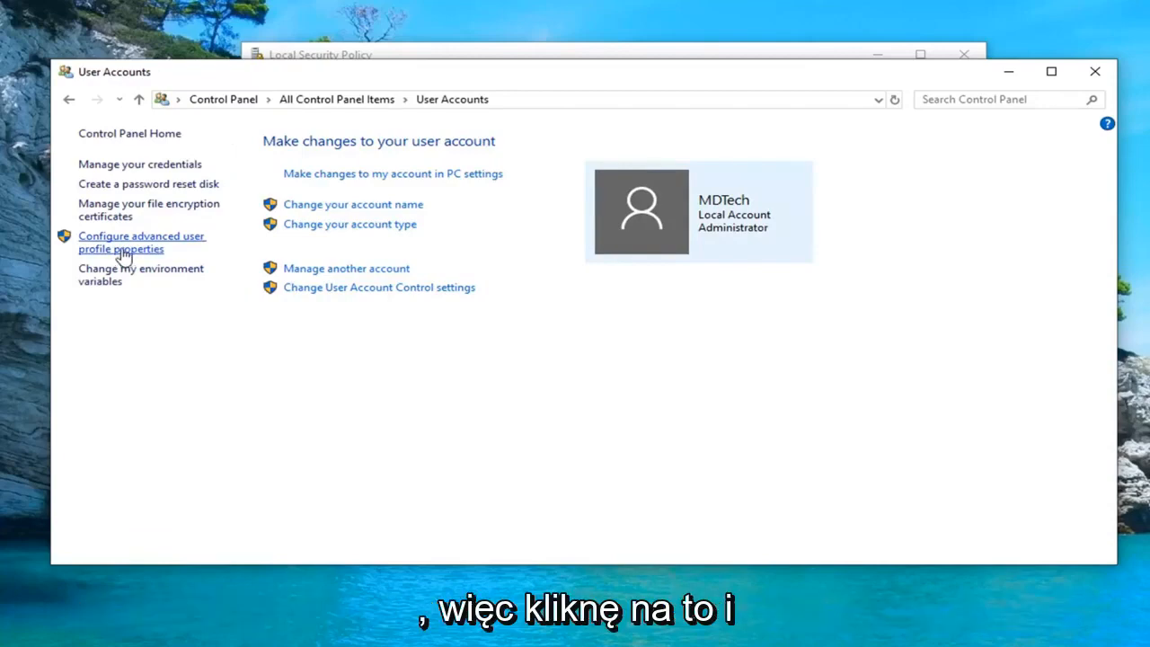
# Open Configure advanced user profile properties to view the User Profiles list
pyautogui.click(142, 243)
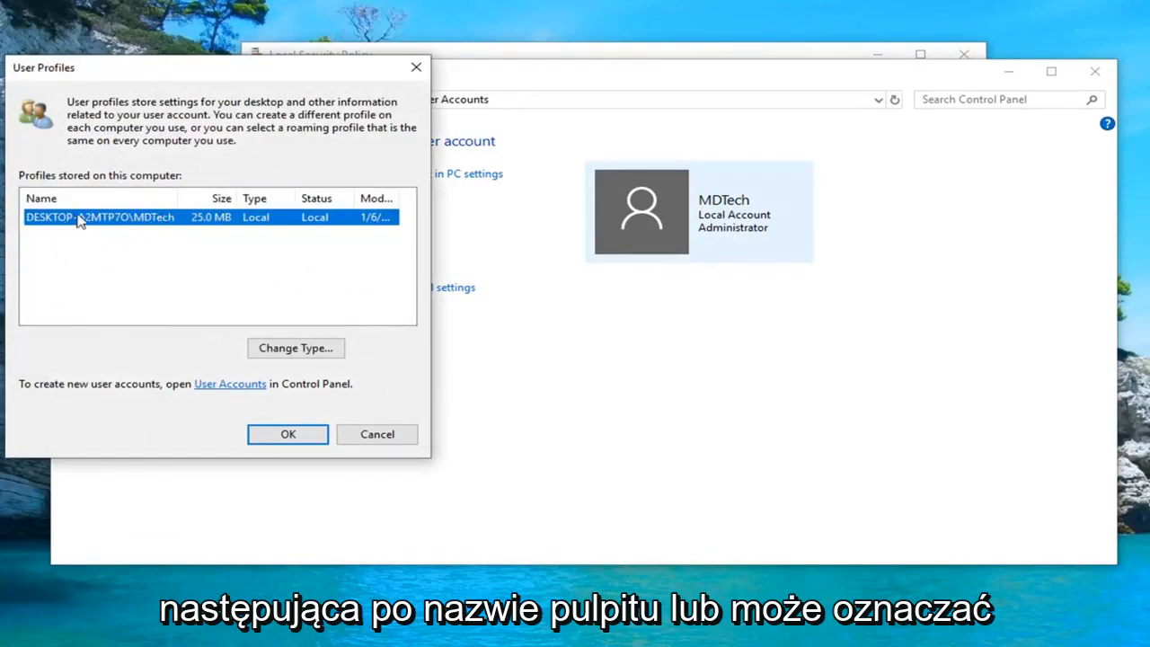
pyautogui.moveTo(130, 215)
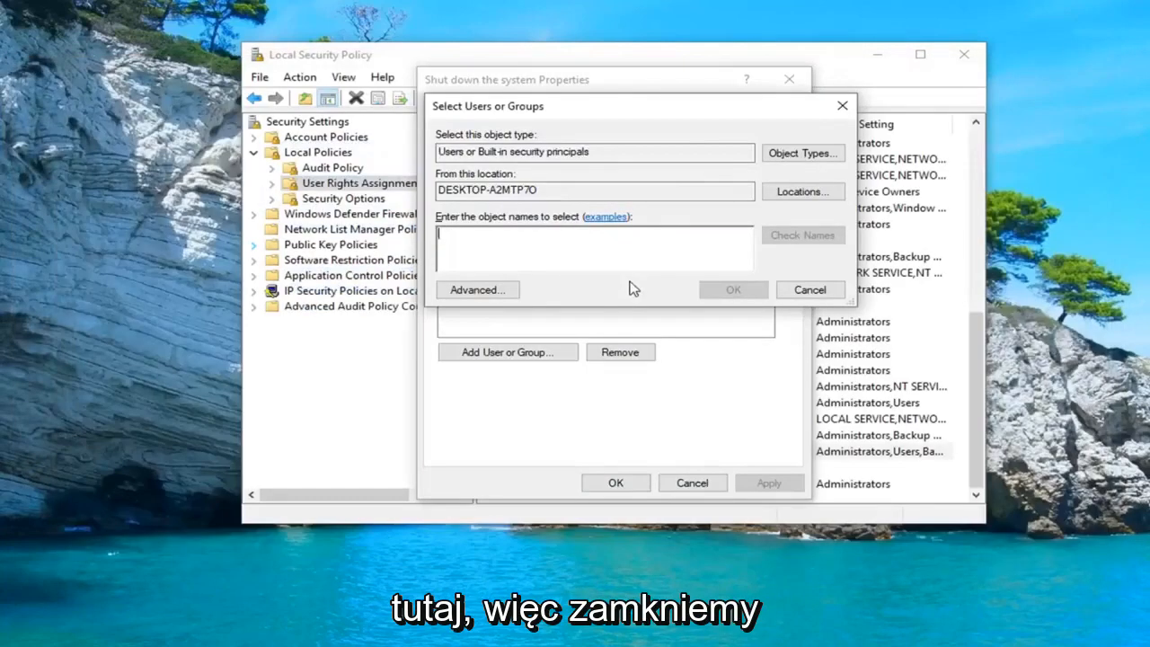
# Add and verify account 'MDTech' under Shut down the system, then apply
pyautogui.write('MDT')
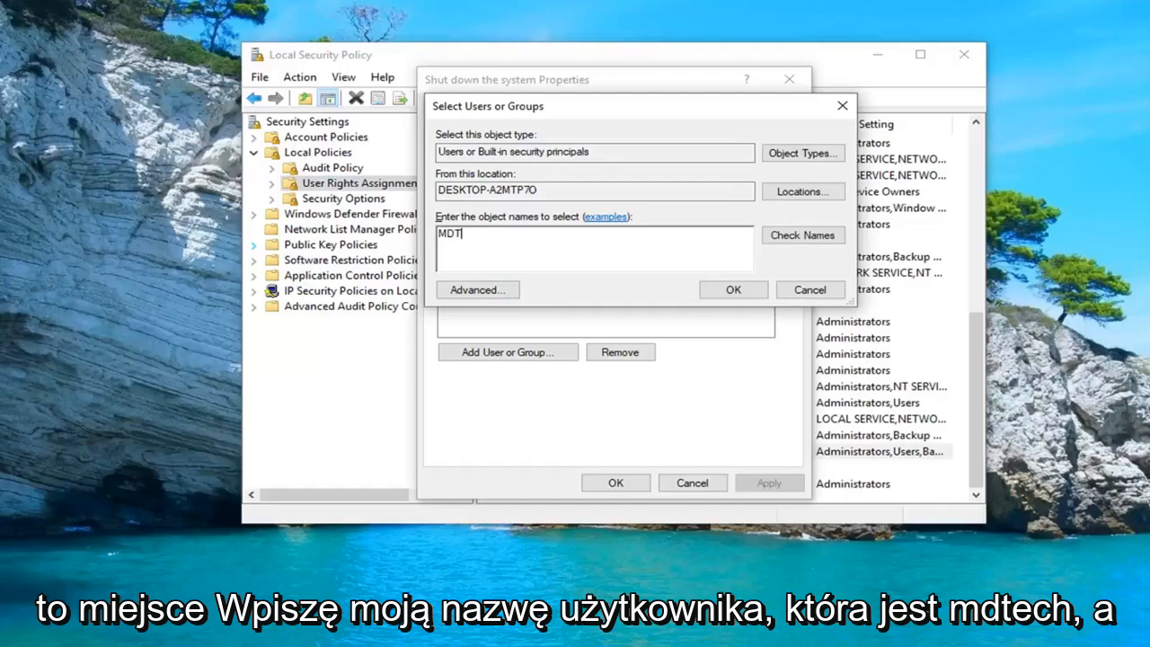
pyautogui.write('ech')
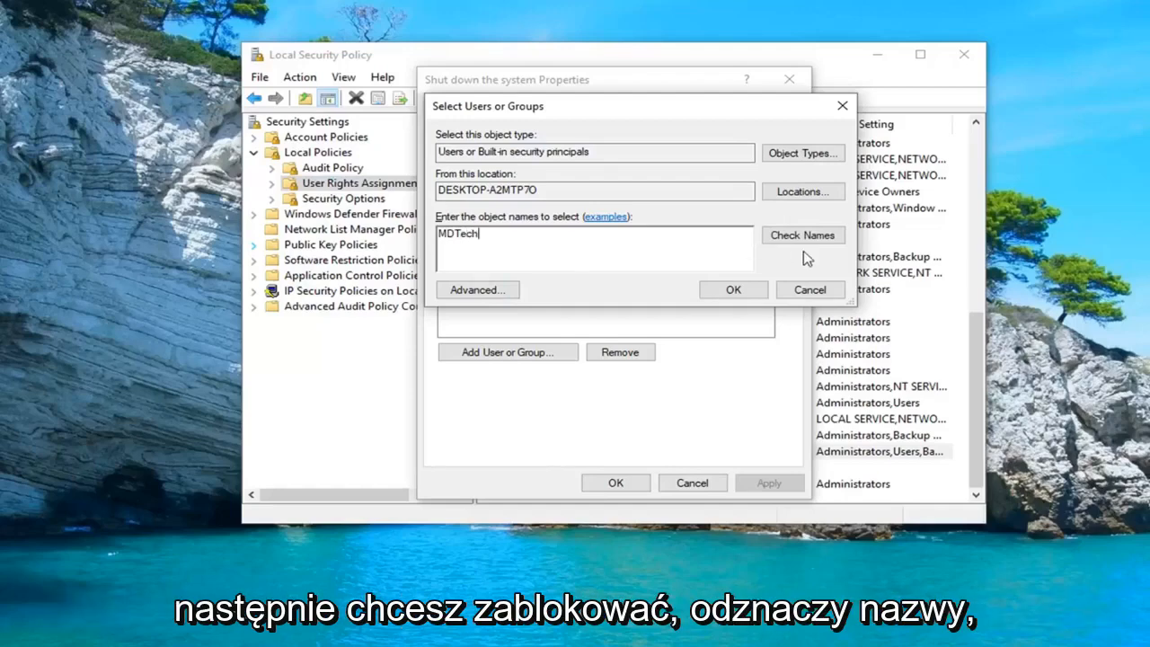
pyautogui.click(803, 235)
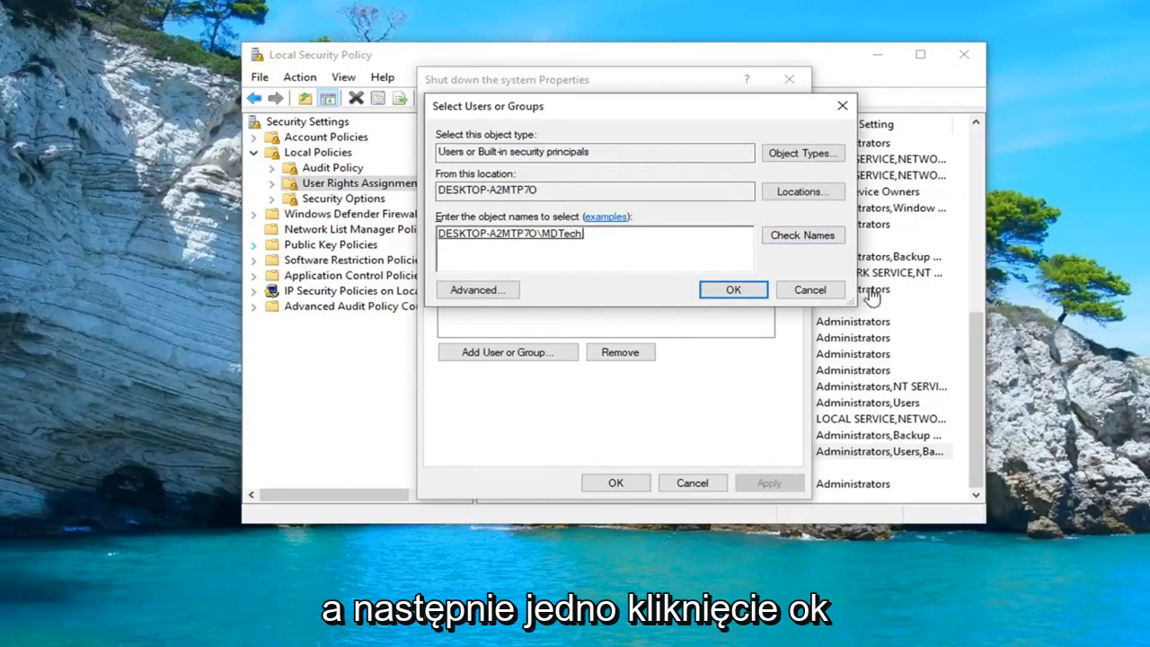
pyautogui.click(732, 289)
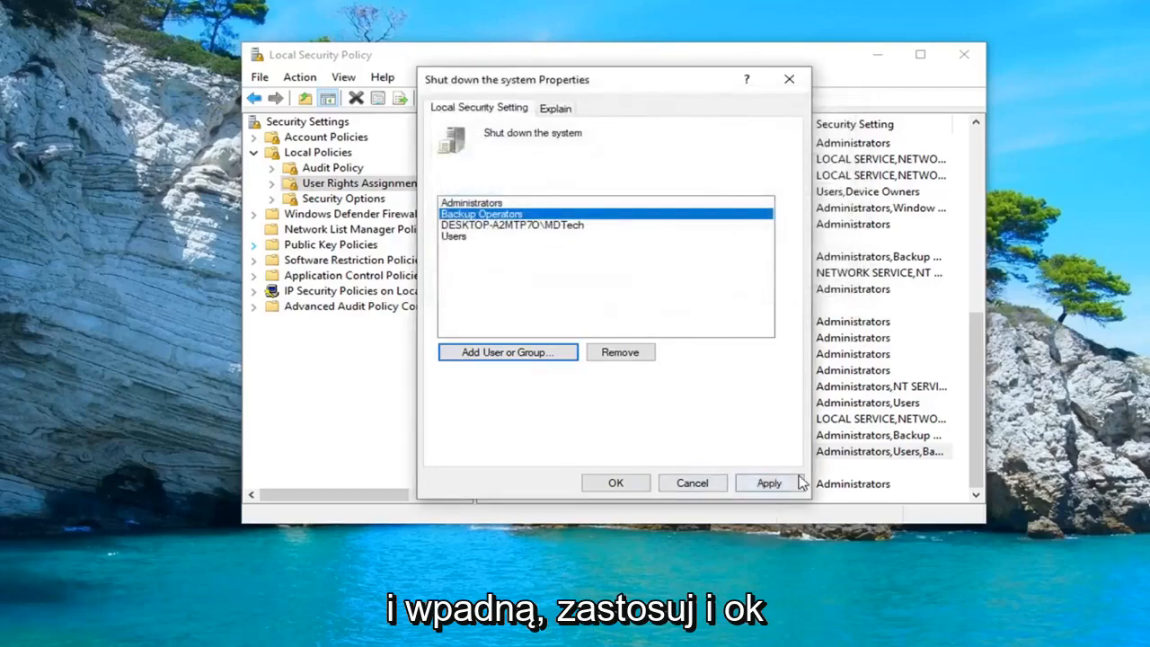
pyautogui.click(616, 482)
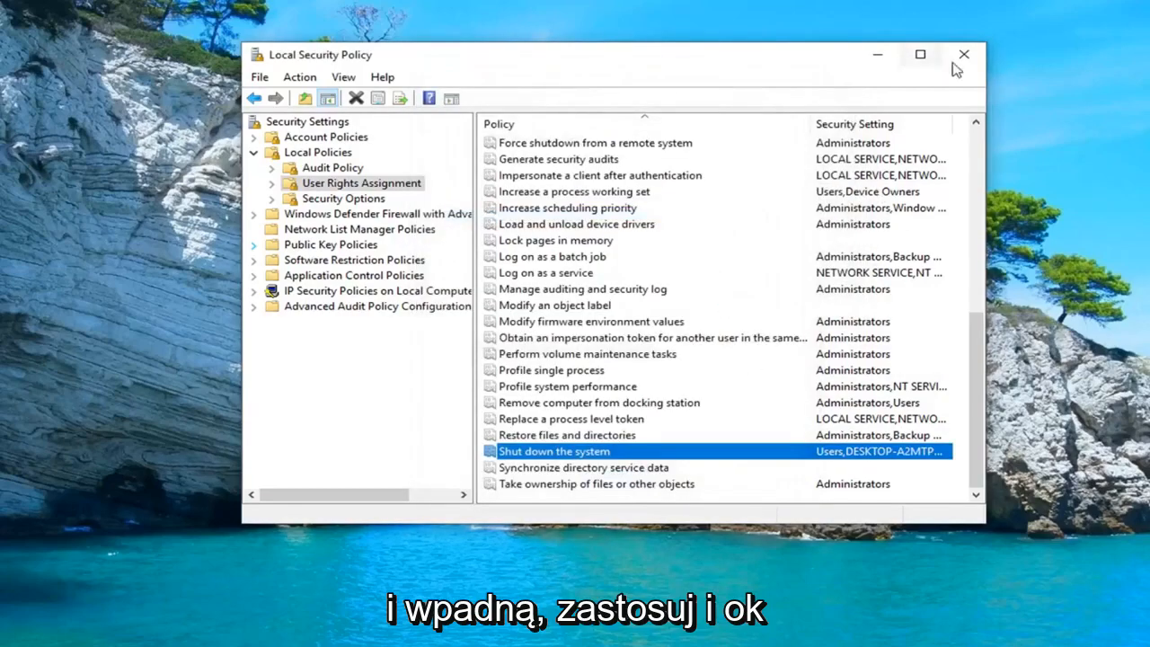
# Close the Local Security Policy window, leaving the empty desktop
pyautogui.click(964, 55)
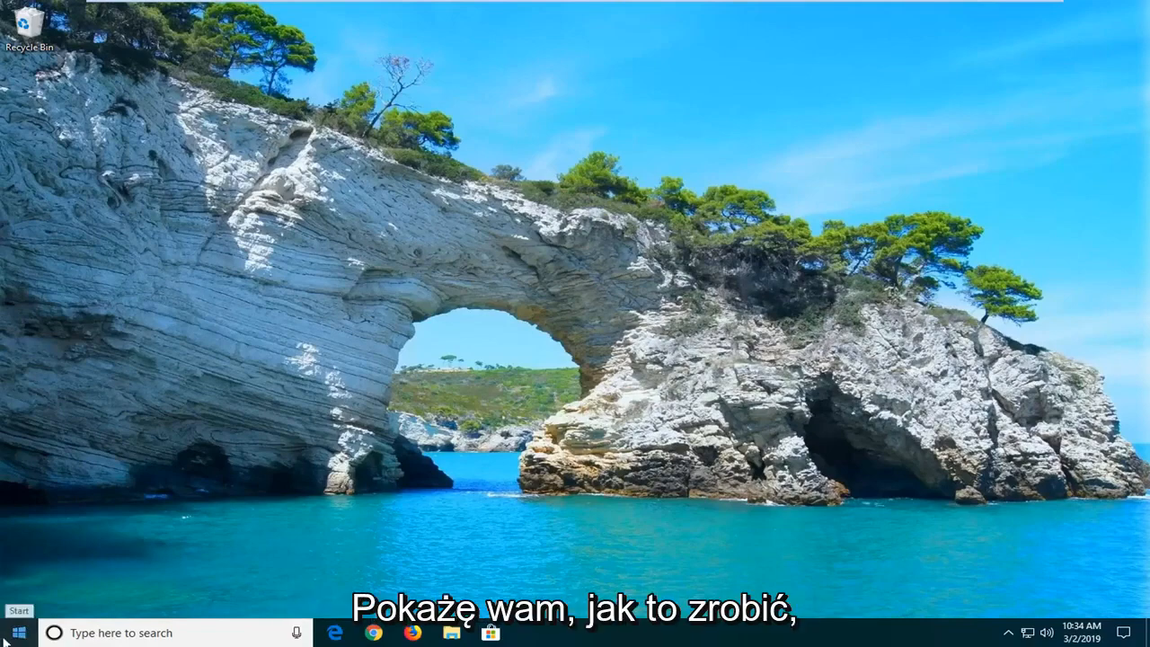
# Find Registry Editor via a Start search for regedit, run it as administrator and approve UAC
pyautogui.click(16, 633)
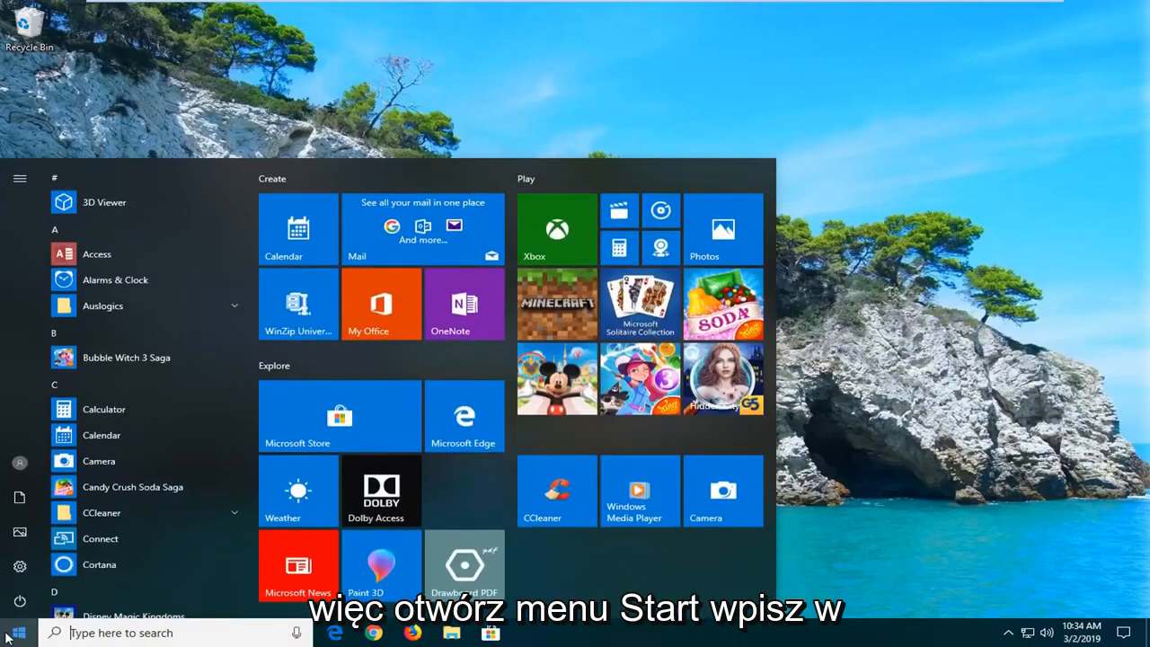
pyautogui.write('regfedit')
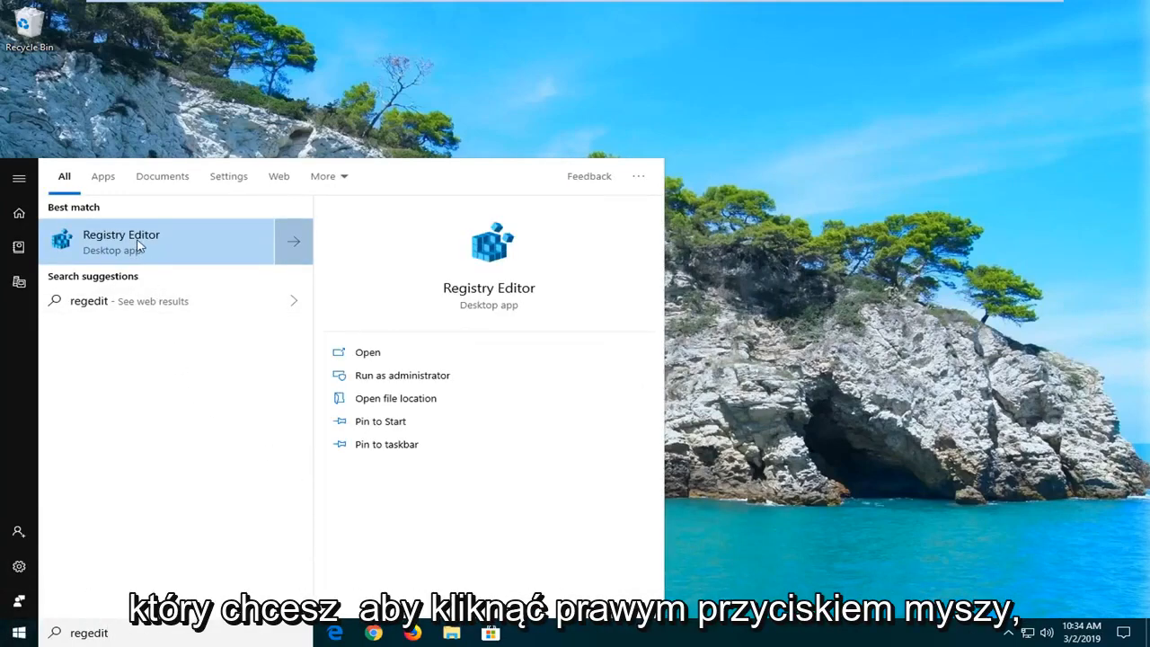
pyautogui.rightClick(139, 241)
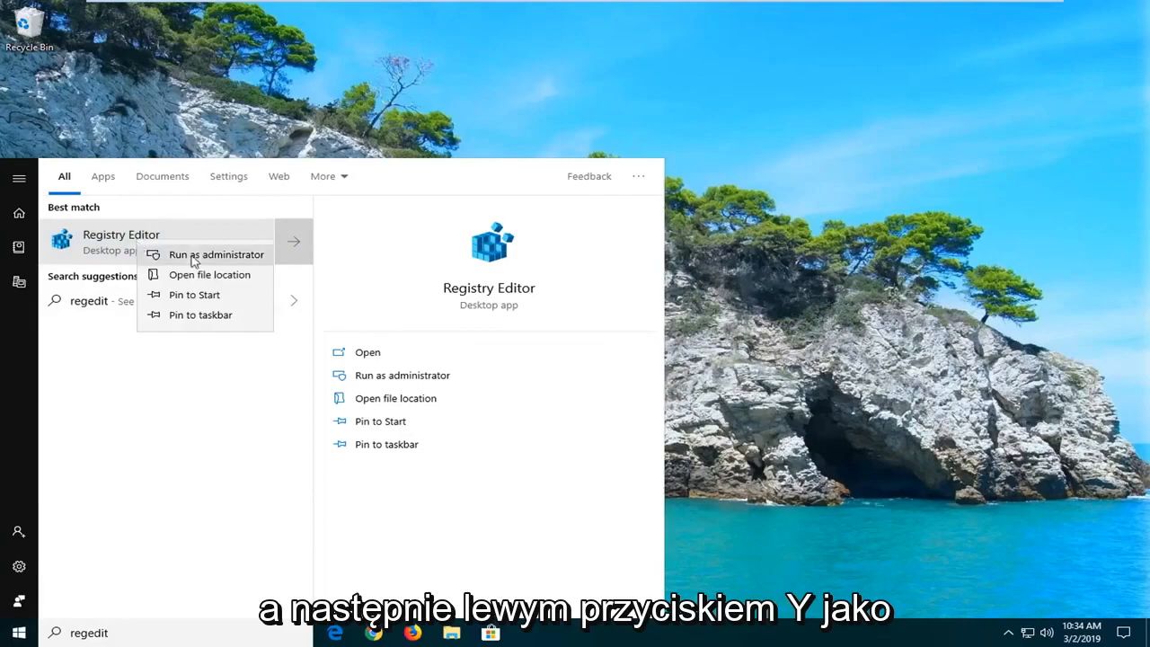
pyautogui.click(217, 254)
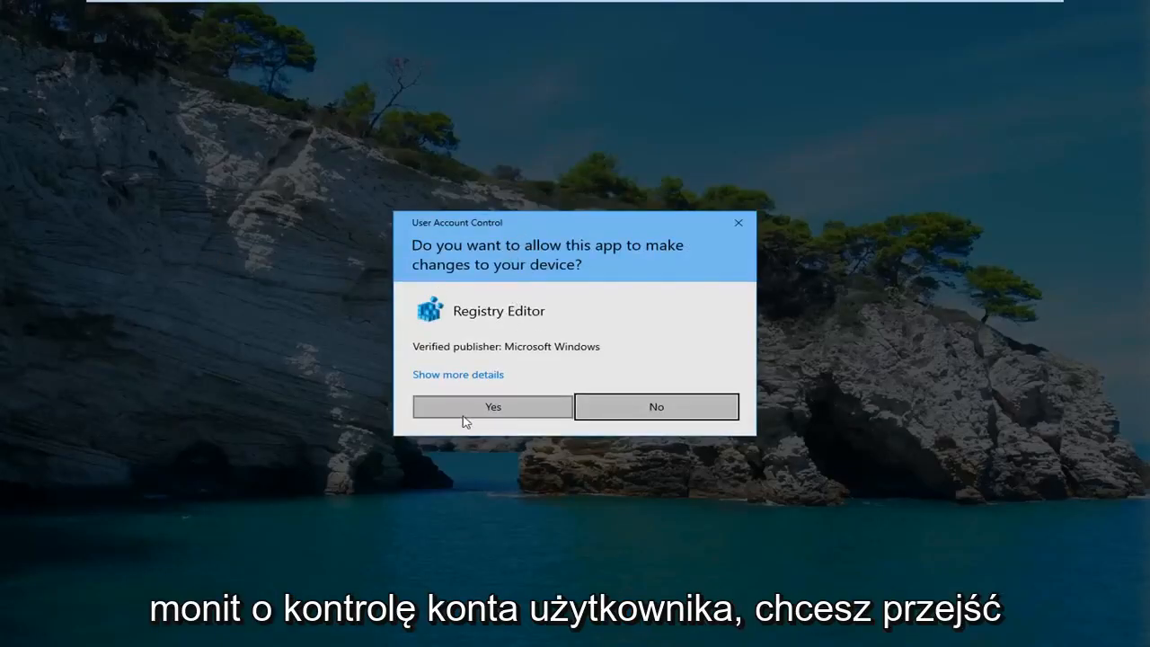
pyautogui.click(493, 407)
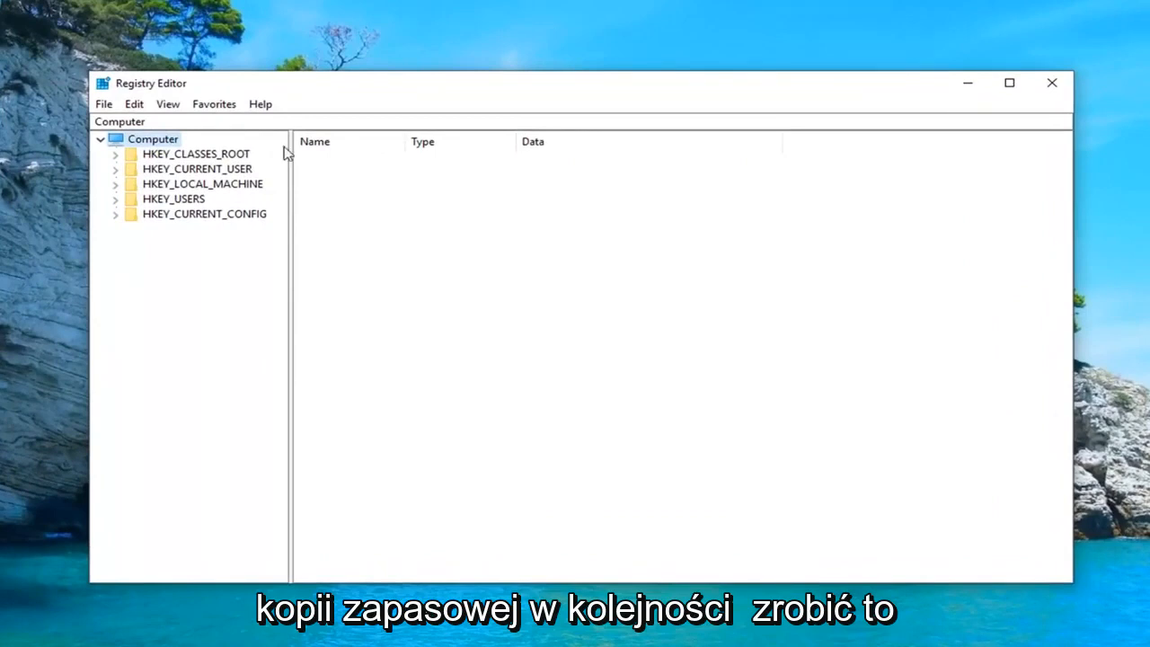
pyautogui.click(104, 103)
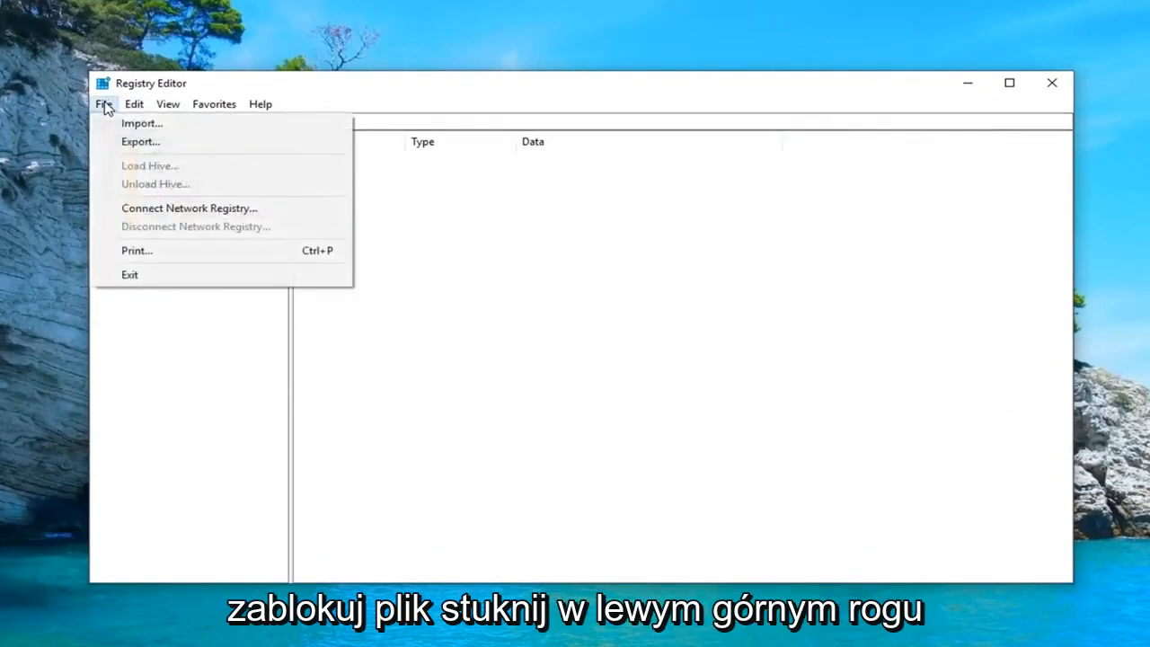
pyautogui.moveTo(140, 142)
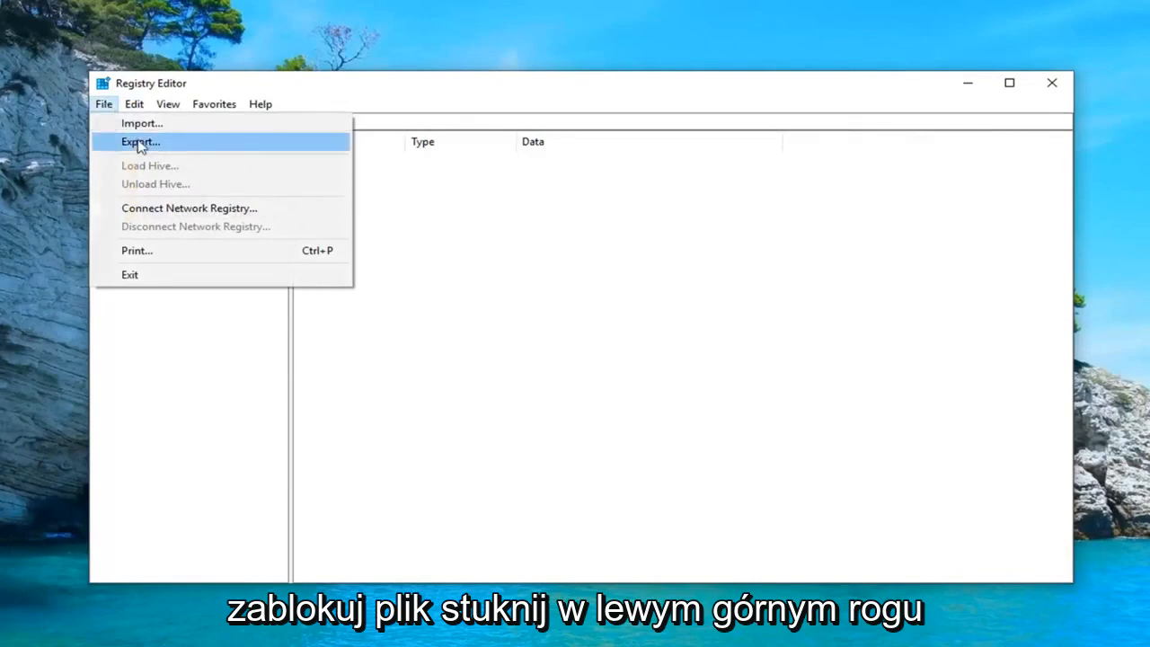
pyautogui.click(139, 142)
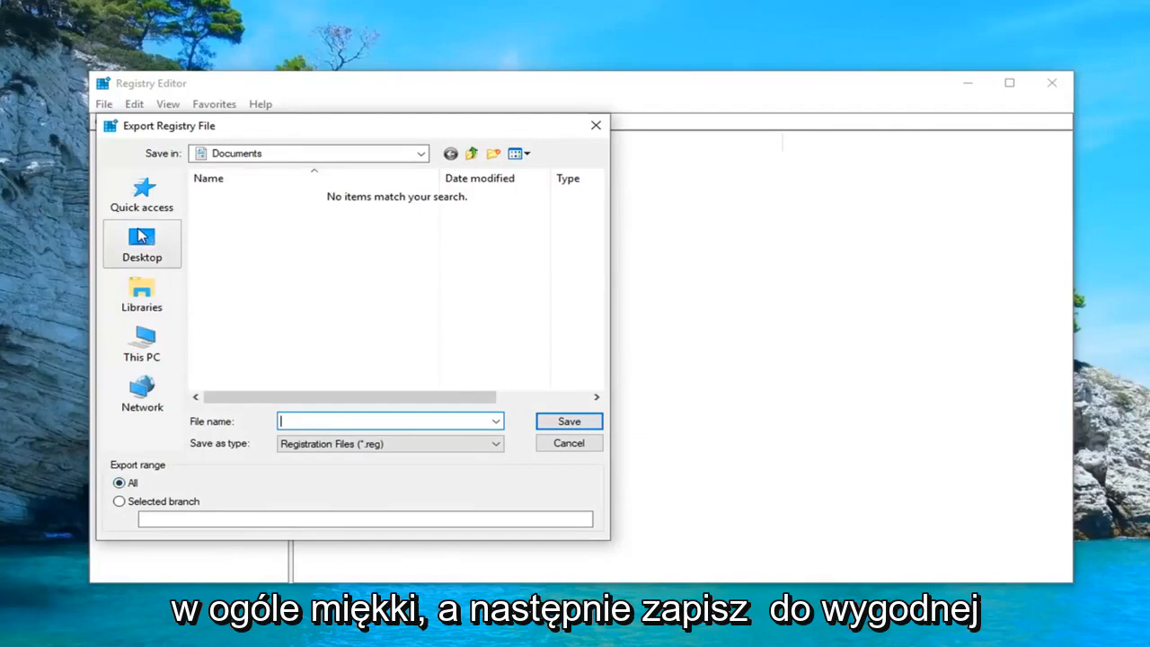
pyautogui.moveTo(475, 305)
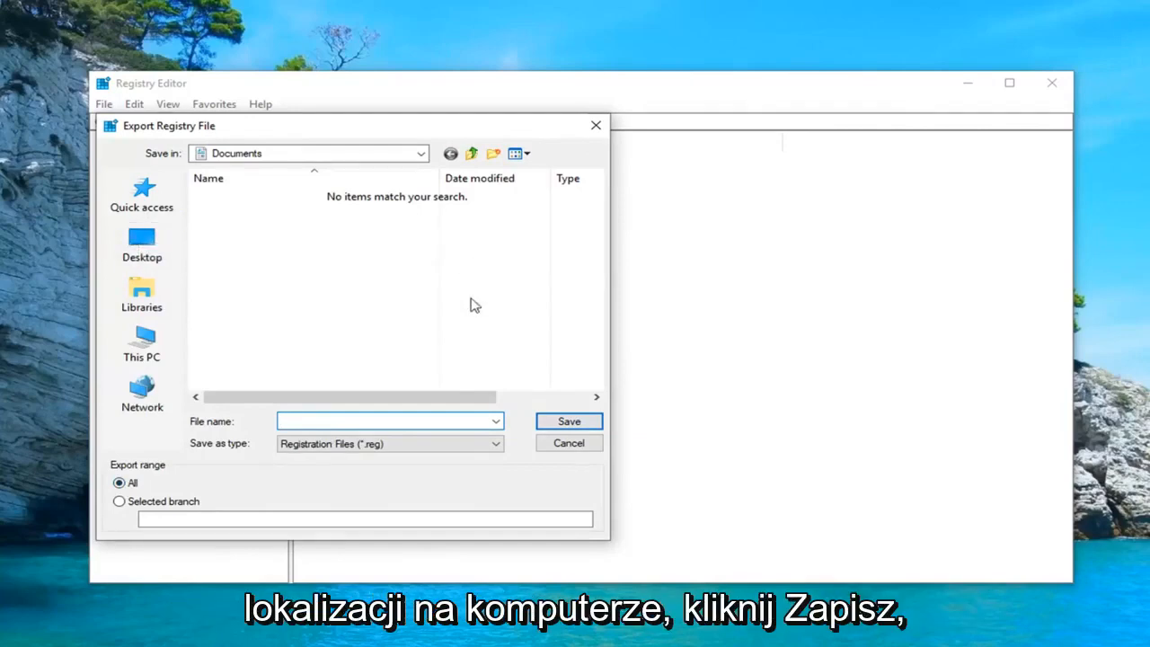
pyautogui.click(568, 421)
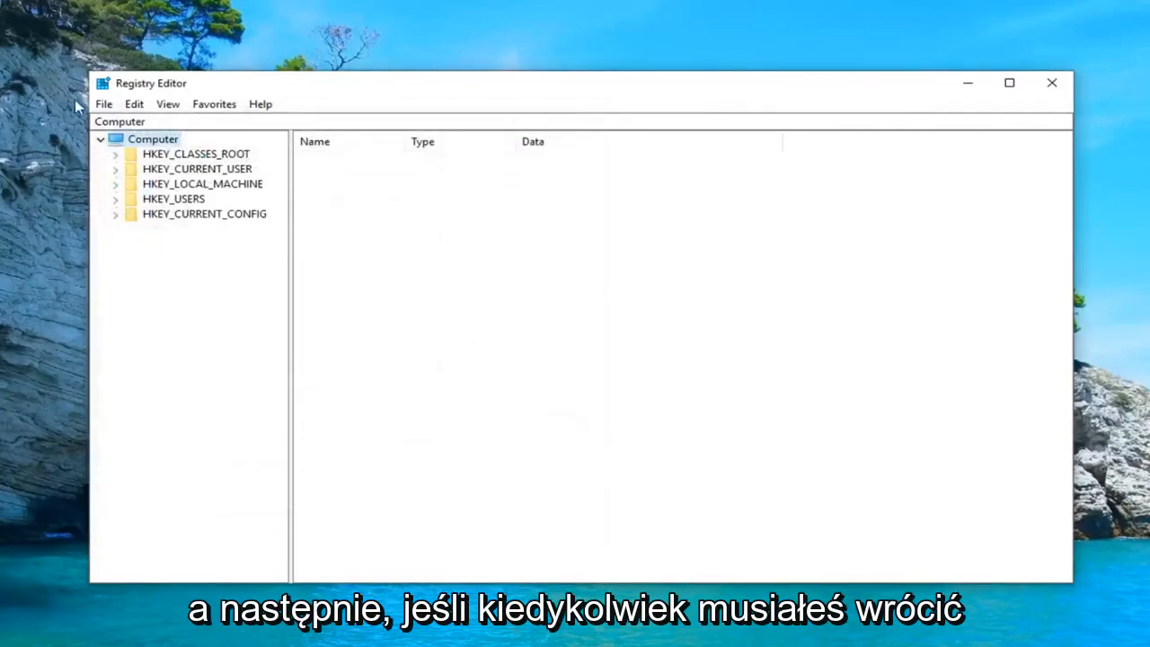
pyautogui.click(104, 104)
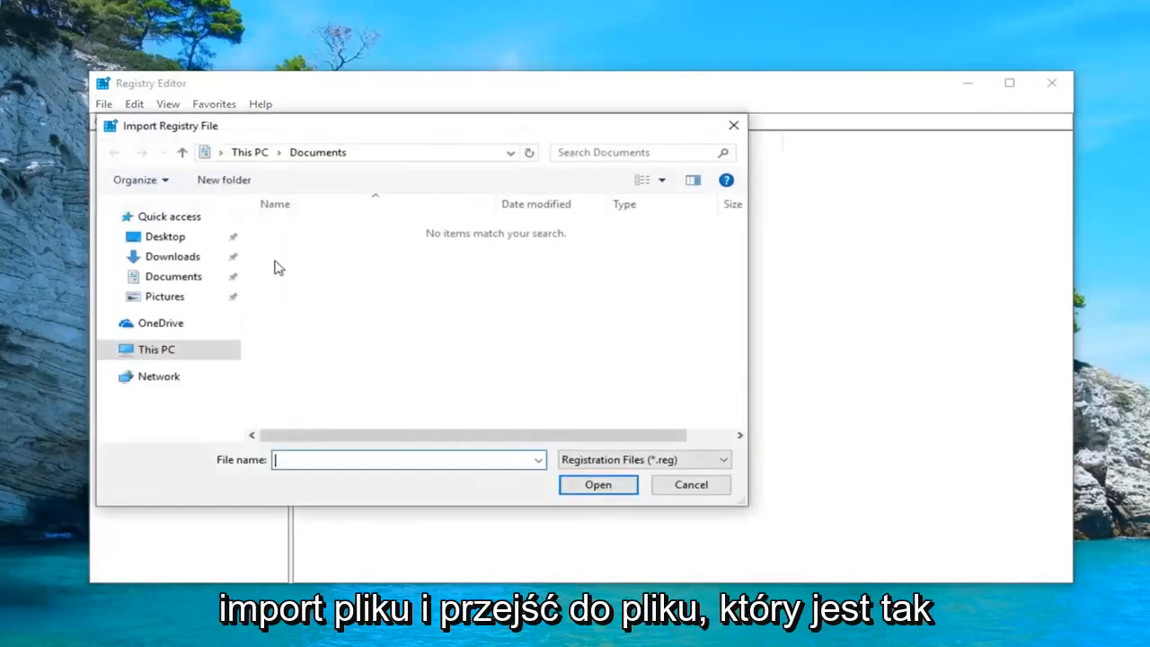
pyautogui.click(690, 485)
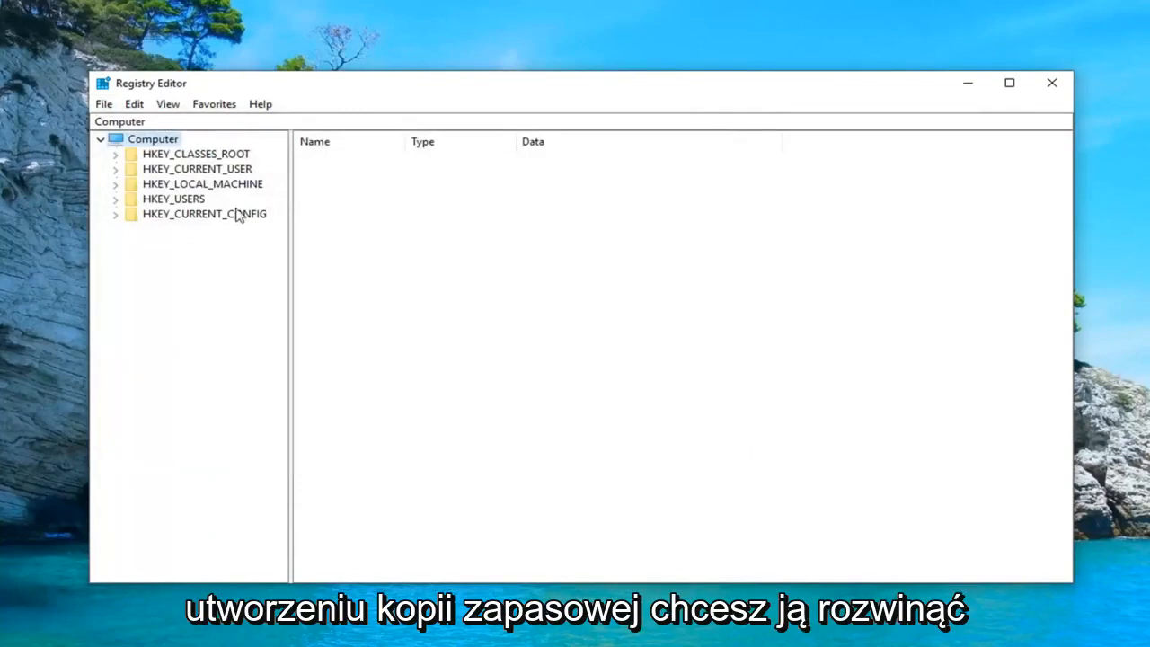
# Browse to HKEY_CURRENT_USER\SOFTWARE\Microsoft\Windows\CurrentVersion\Policies\Explorer to list NoClose and NoLoggOff
pyautogui.click(197, 168)
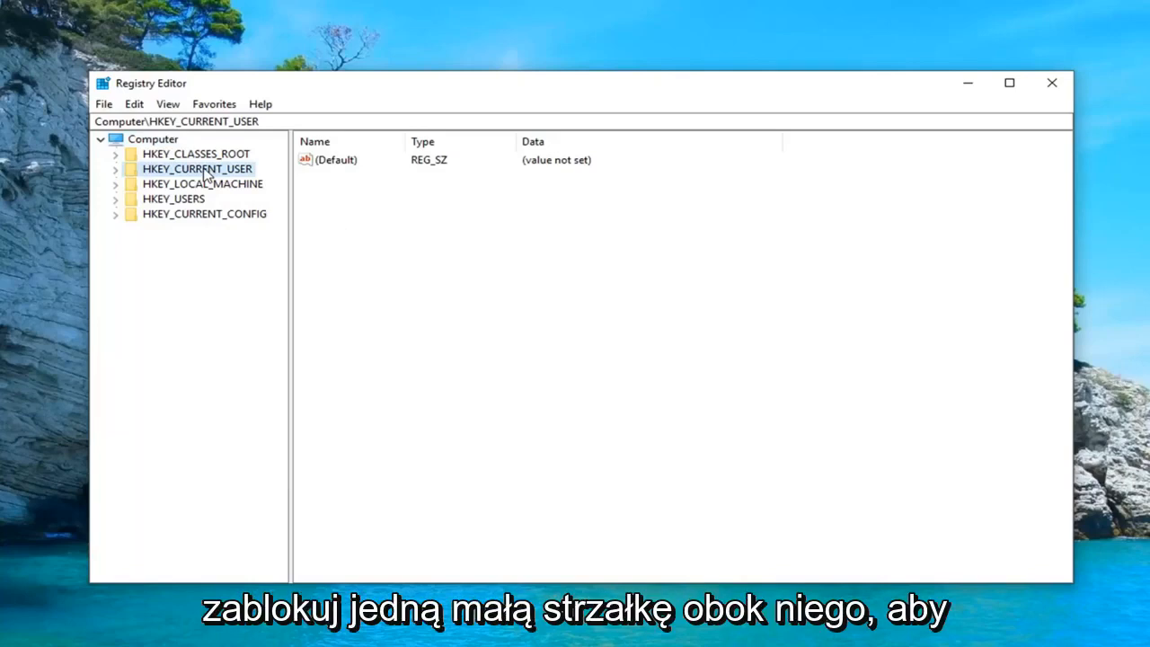
pyautogui.click(115, 169)
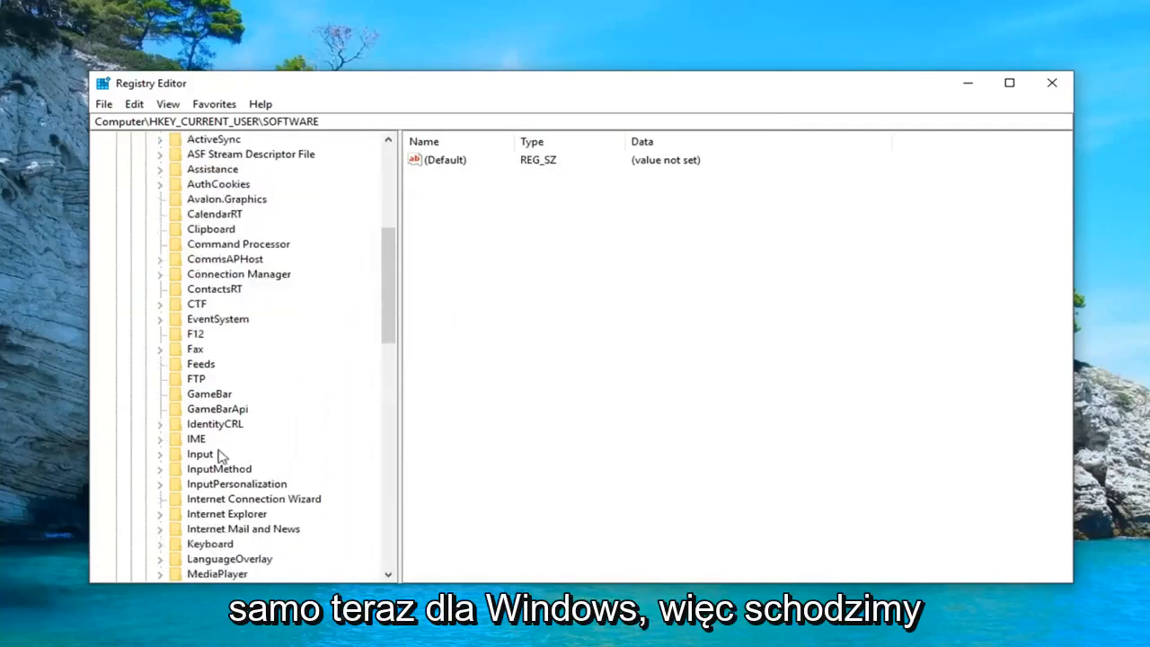
pyautogui.scroll(-3)
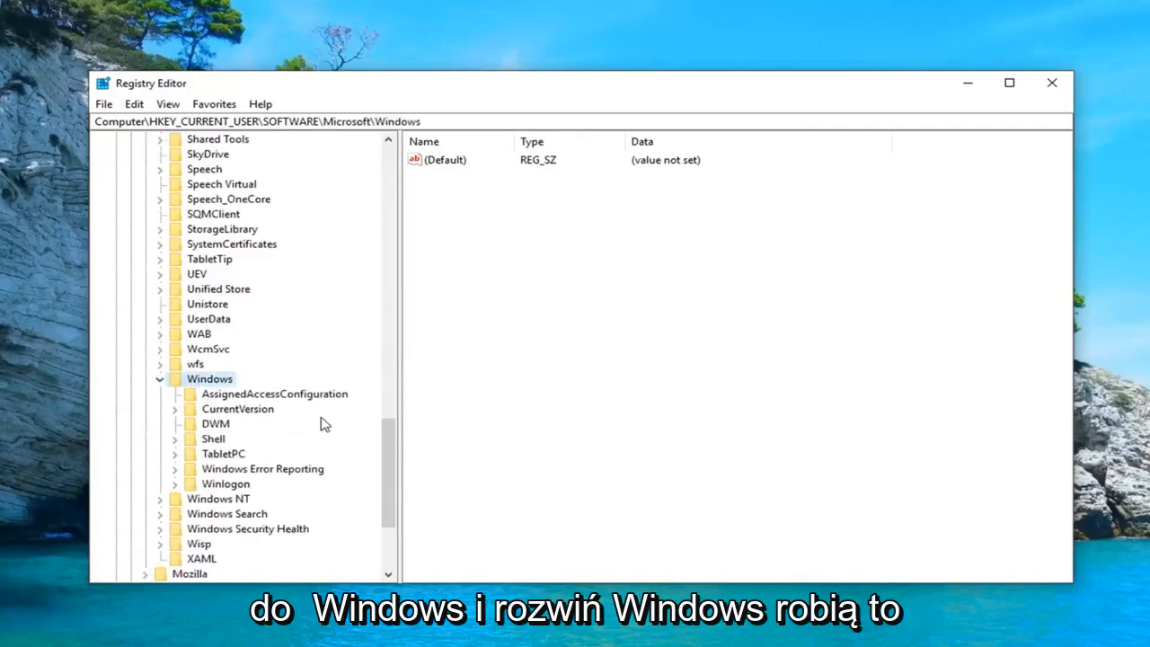
pyautogui.click(236, 409)
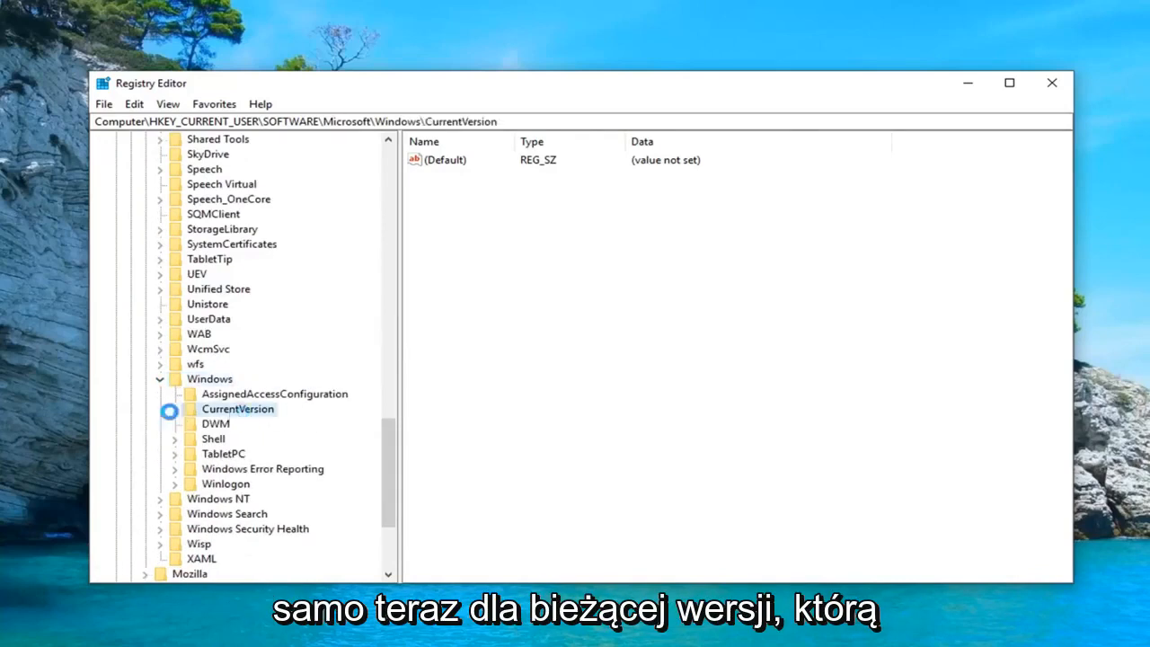
pyautogui.scroll(3)
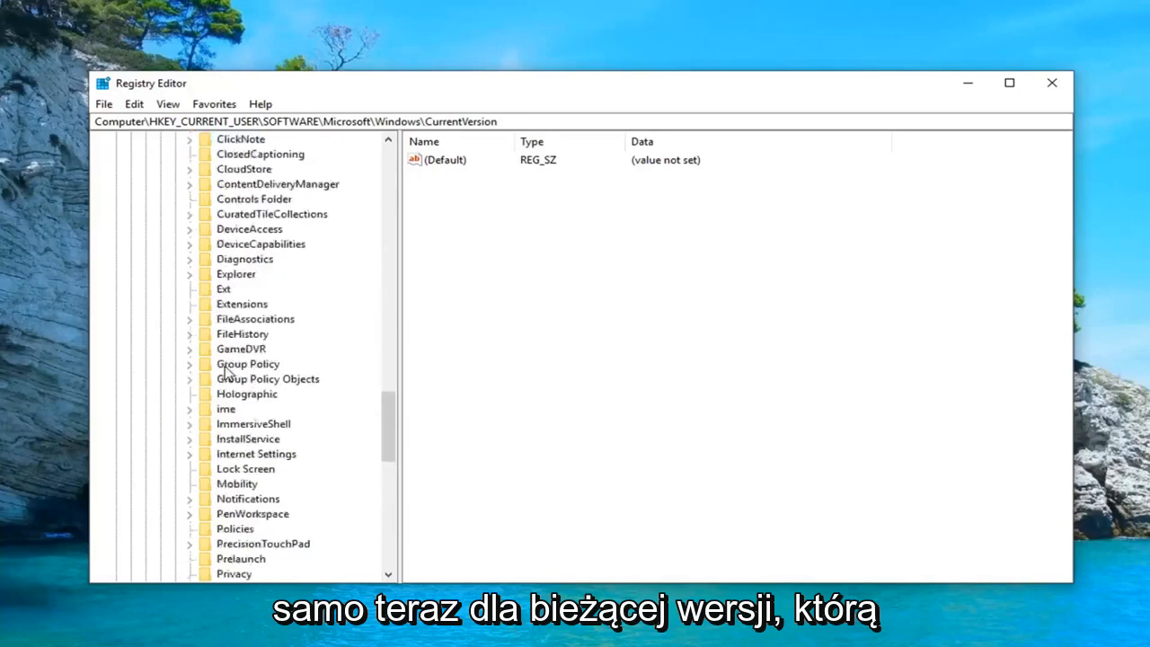
pyautogui.click(234, 529)
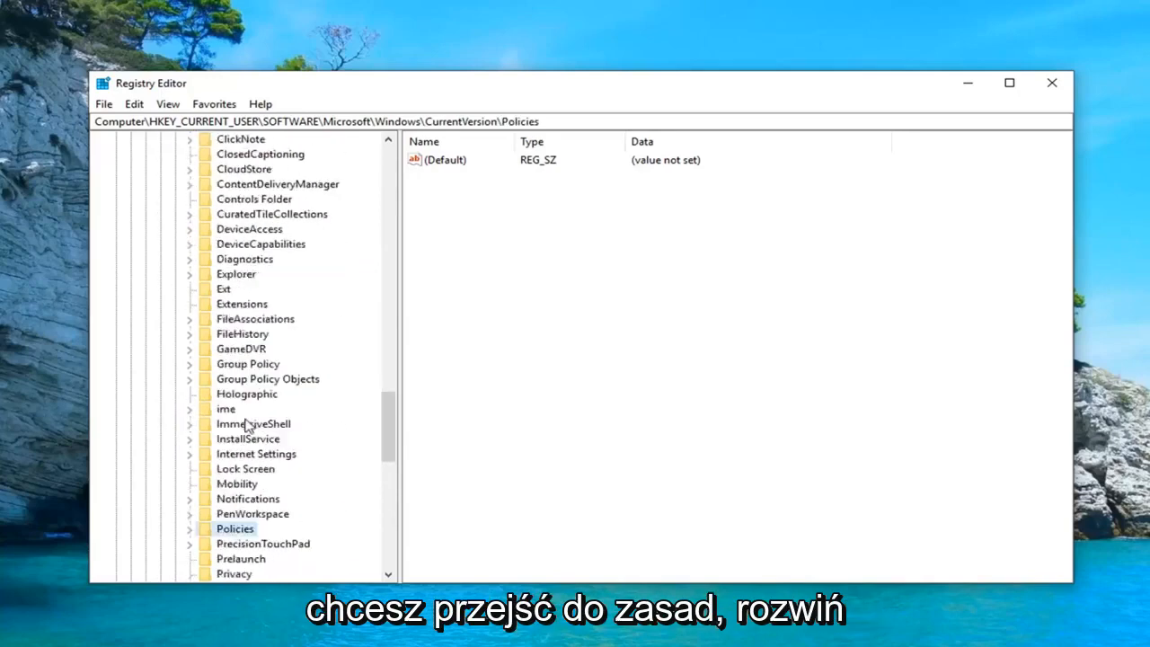
pyautogui.click(189, 528)
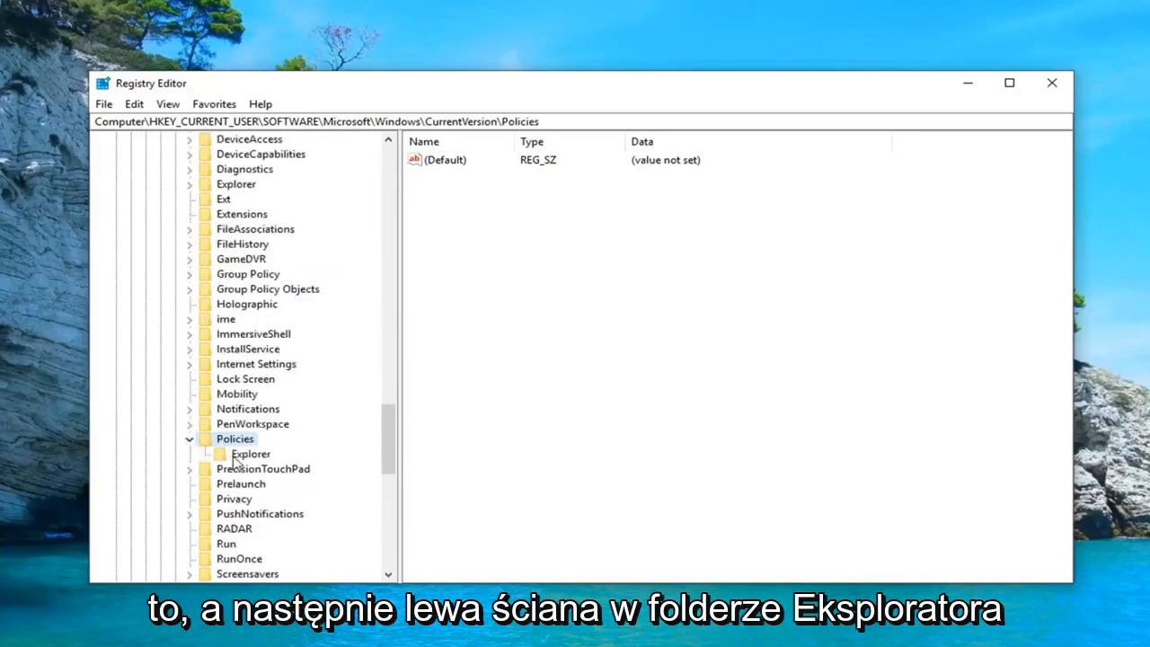
pyautogui.click(251, 454)
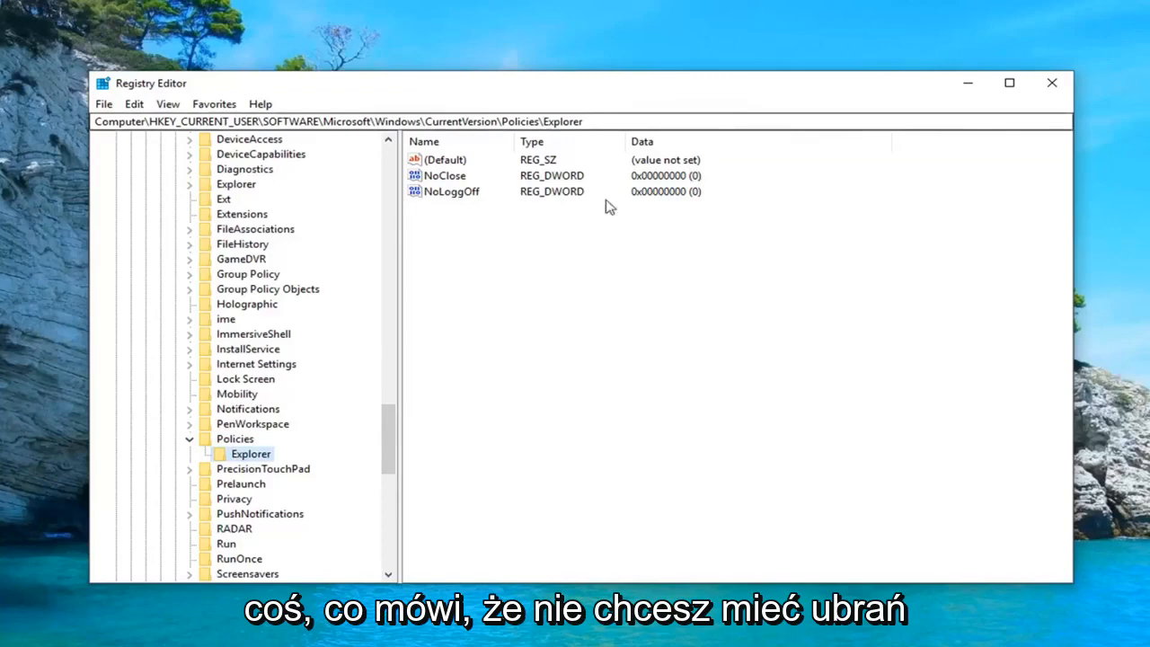
# Confirm the NoClose value data is 0, then exit Registry Editor
pyautogui.doubleClick(444, 175)
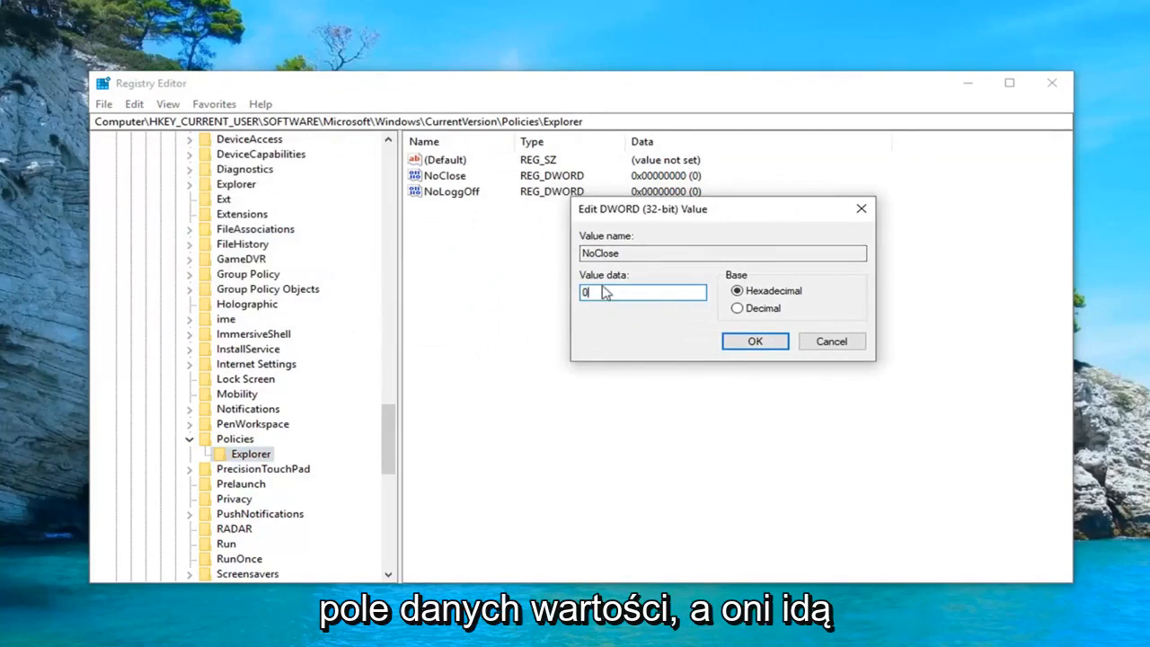
pyautogui.click(754, 341)
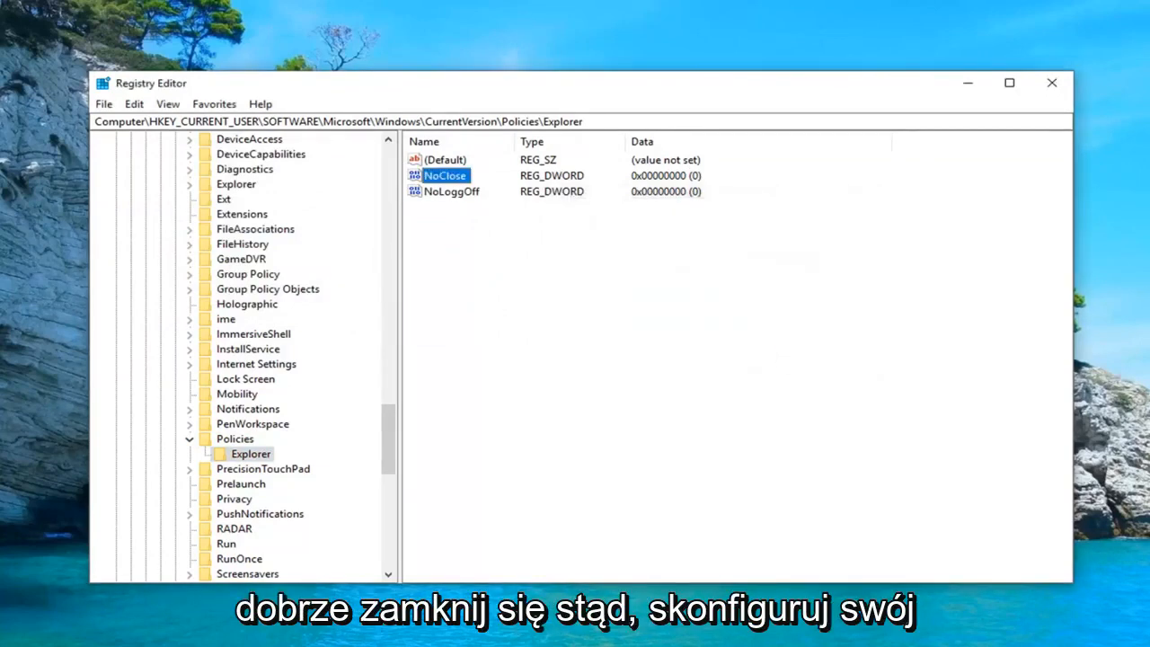
pyautogui.click(1052, 82)
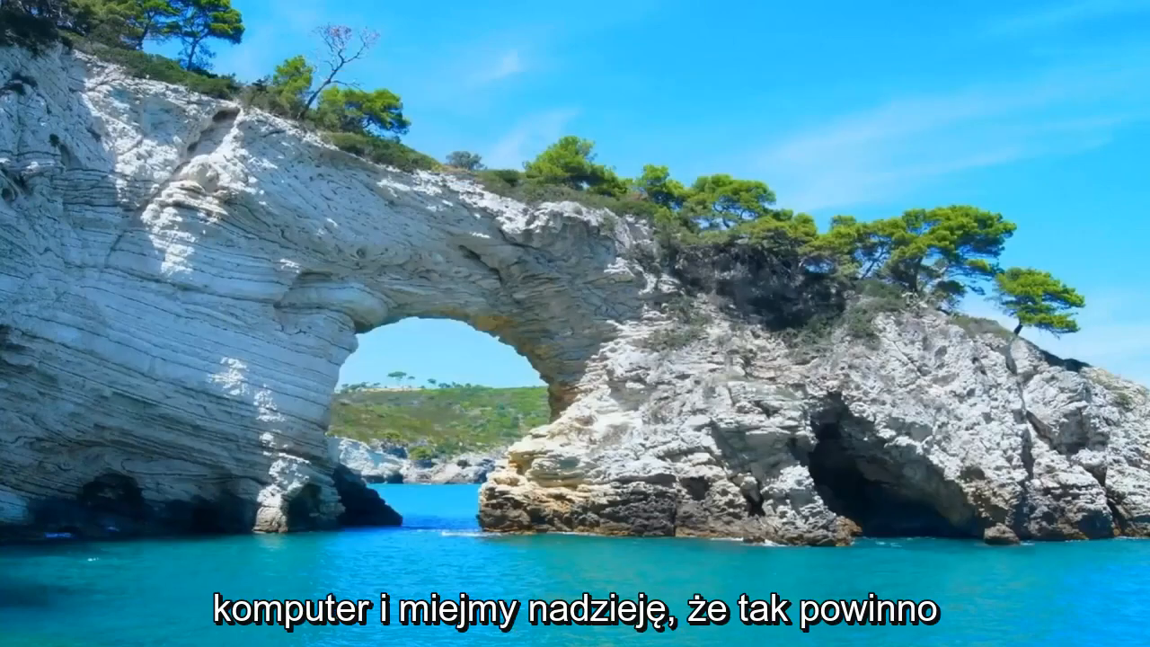